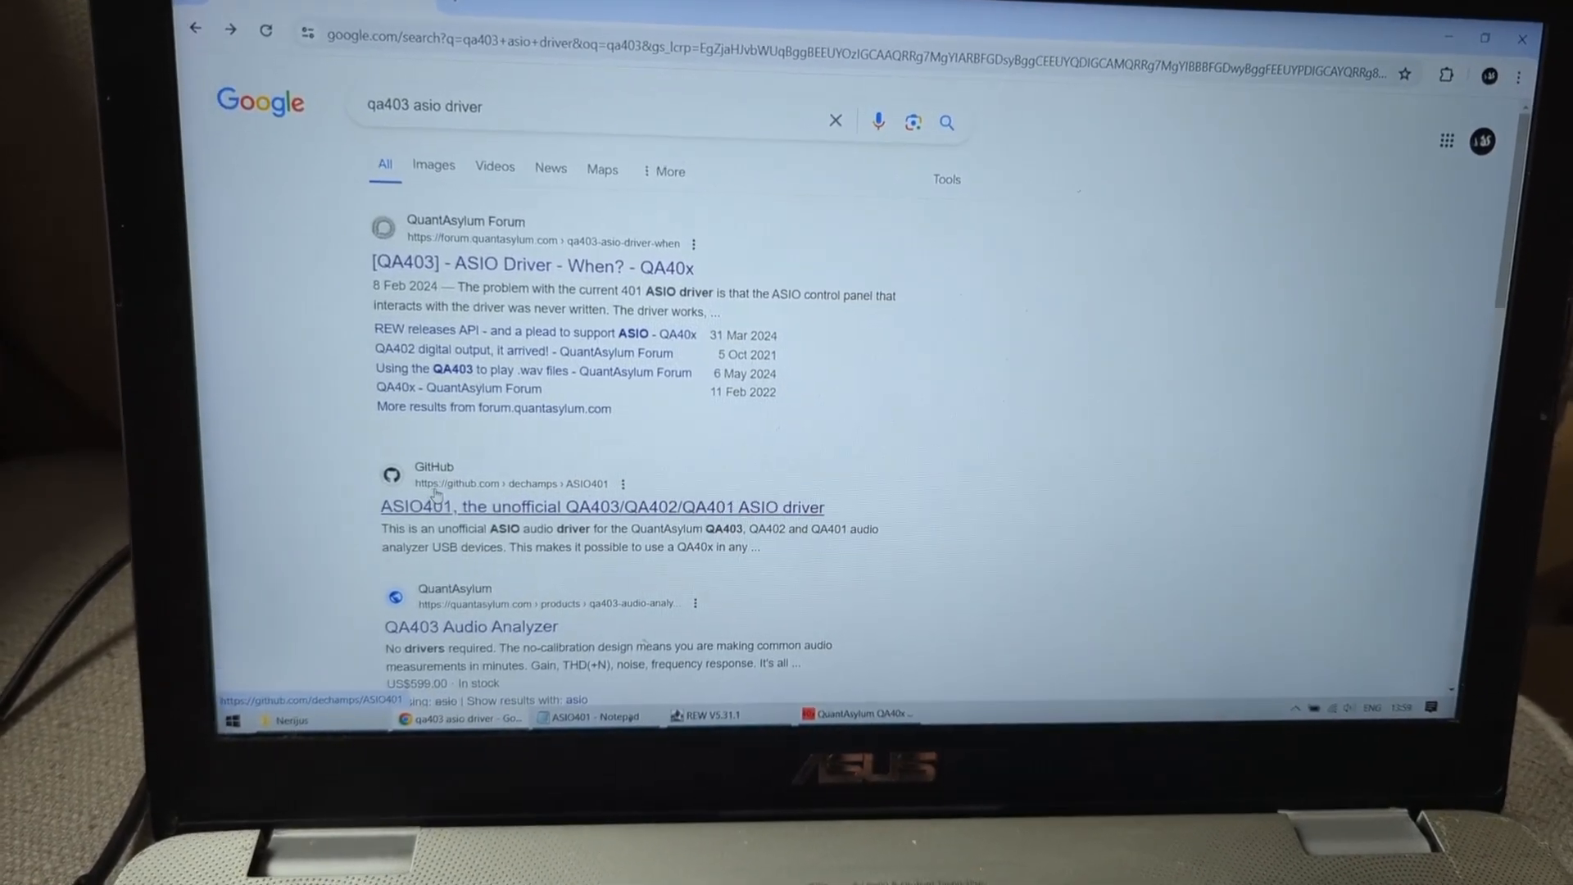
Reach the ASIO401 releases on GitHub and download the ASIO401-2.0.exe installer.
left_click(615, 506)
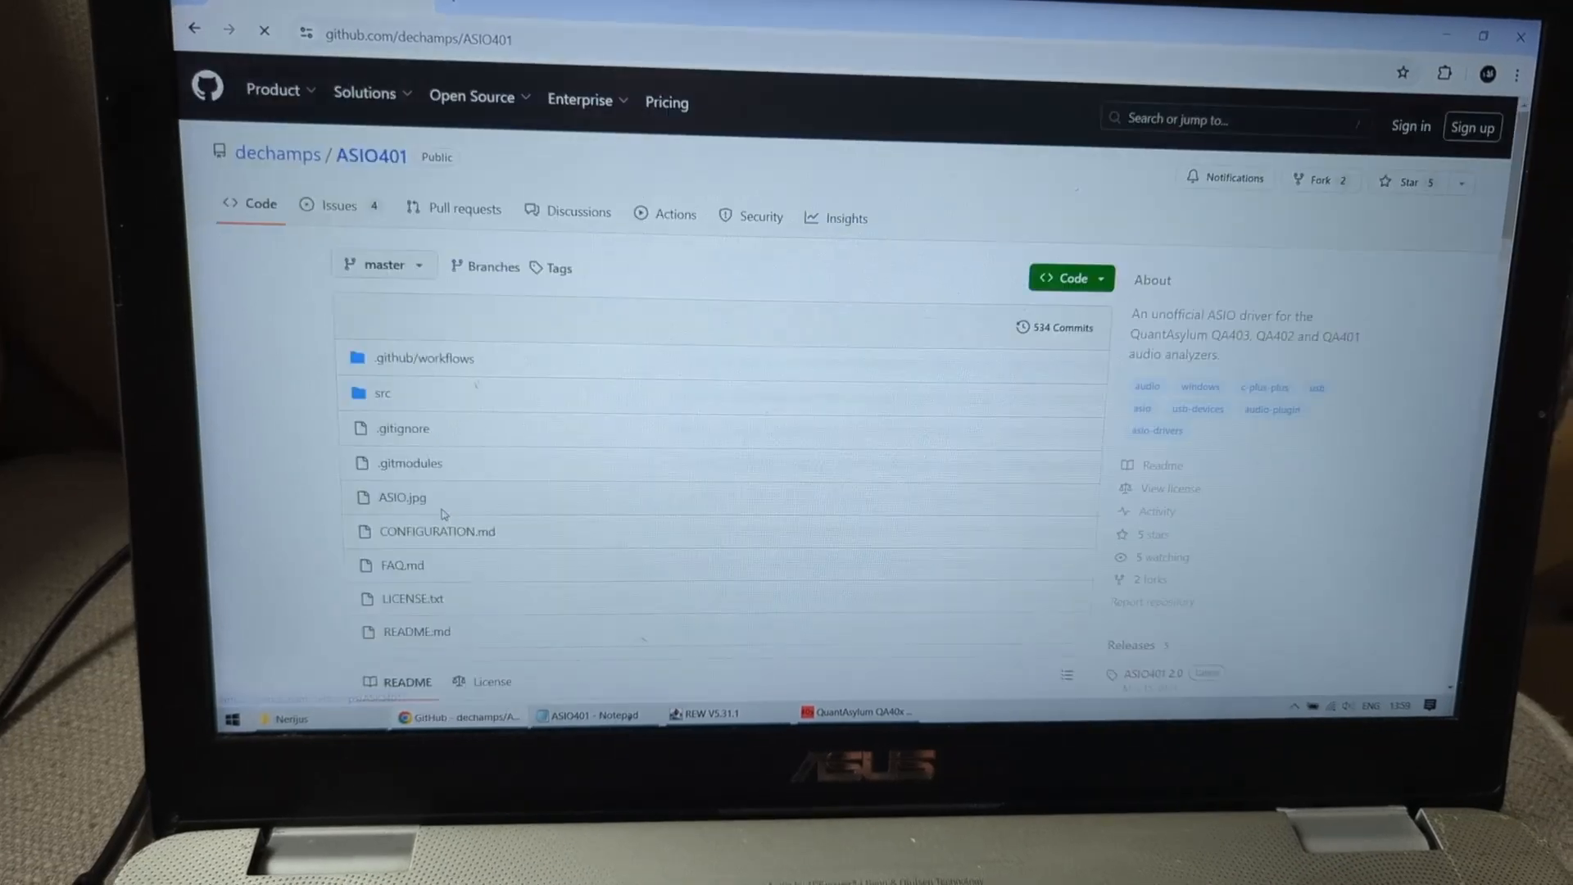
scroll("down", 3)
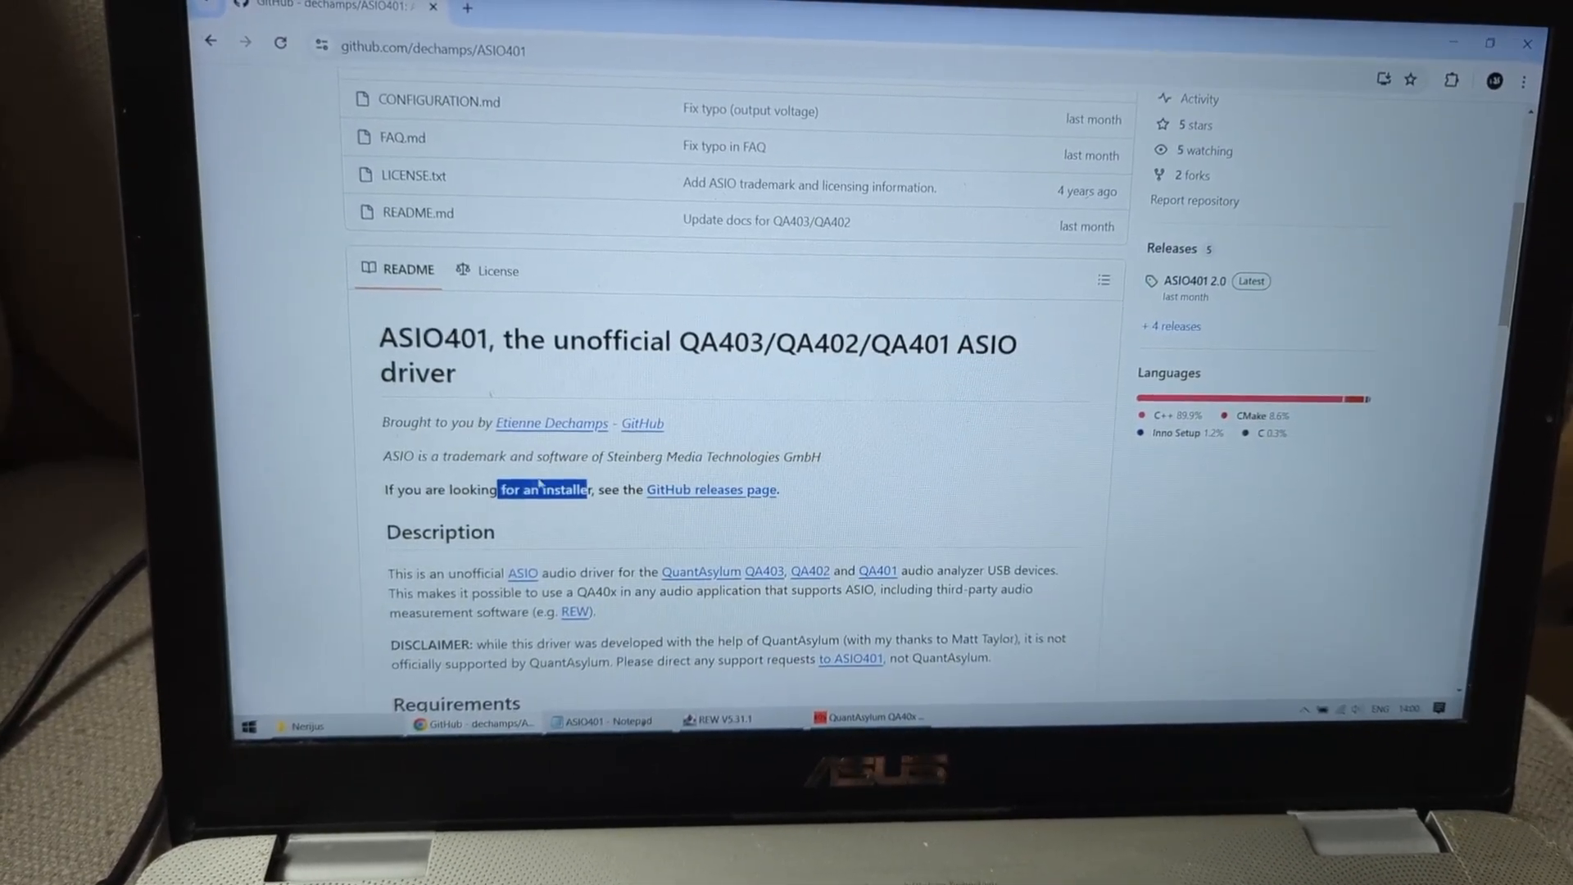
left_click(711, 490)
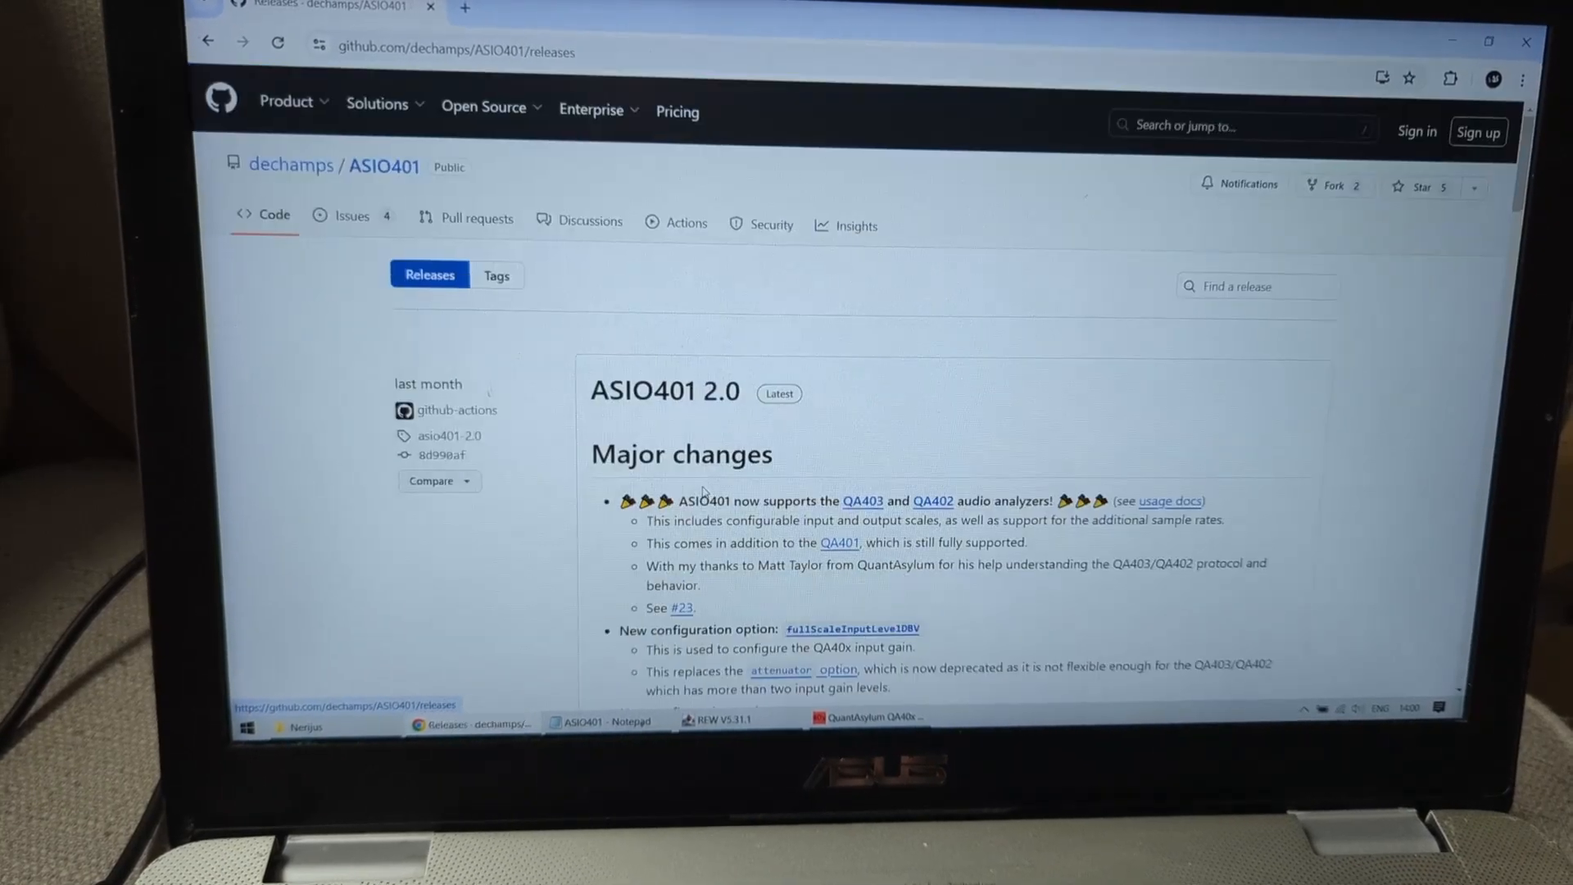
scroll("down", 3)
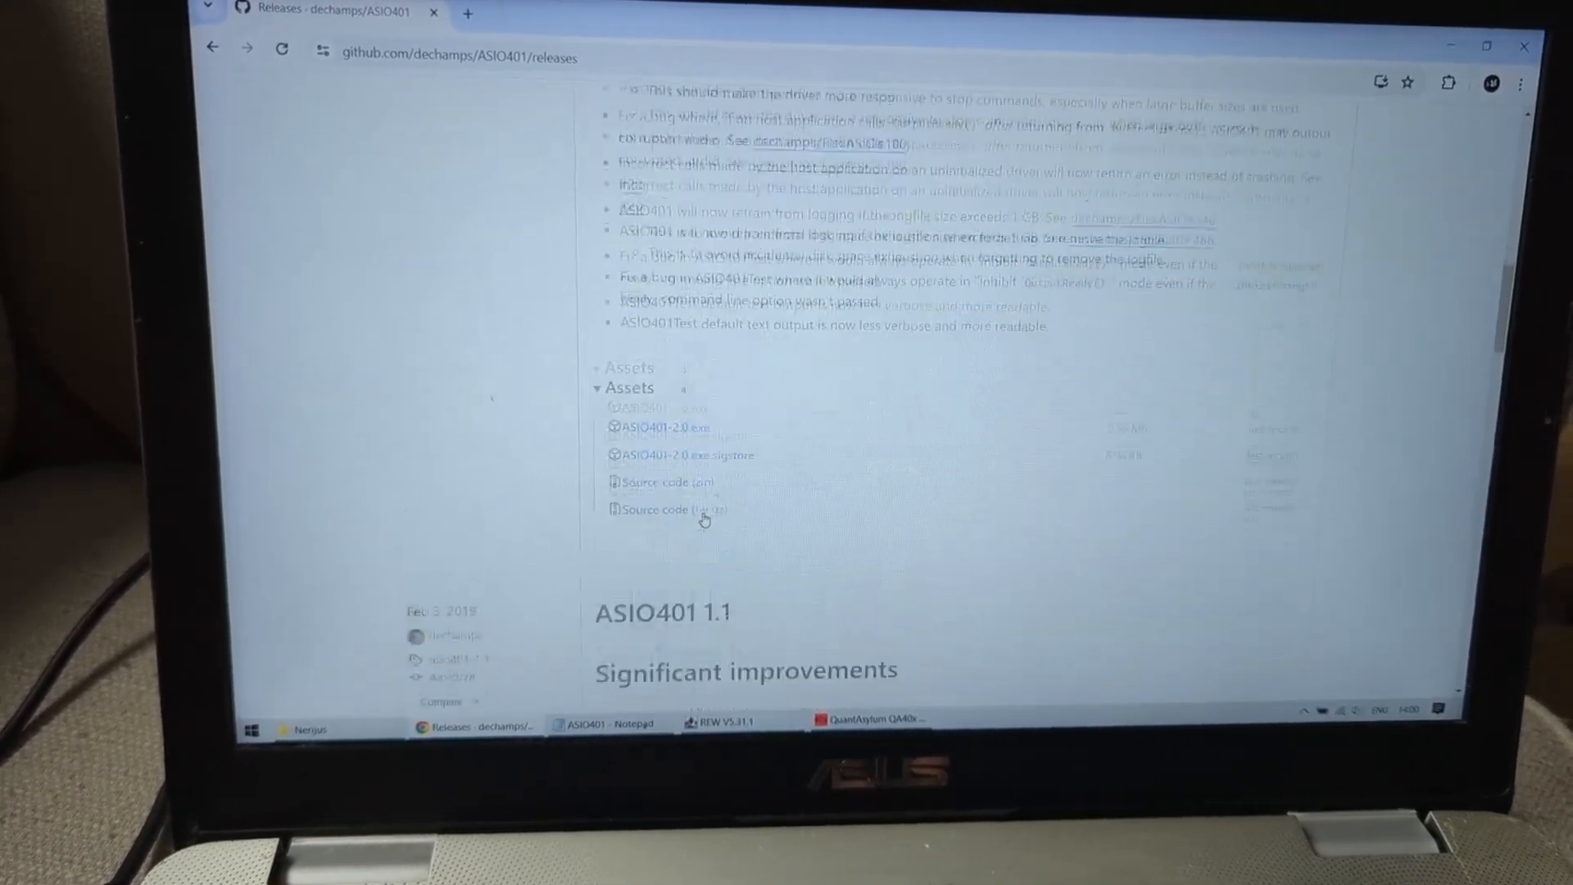
scroll("down", 3)
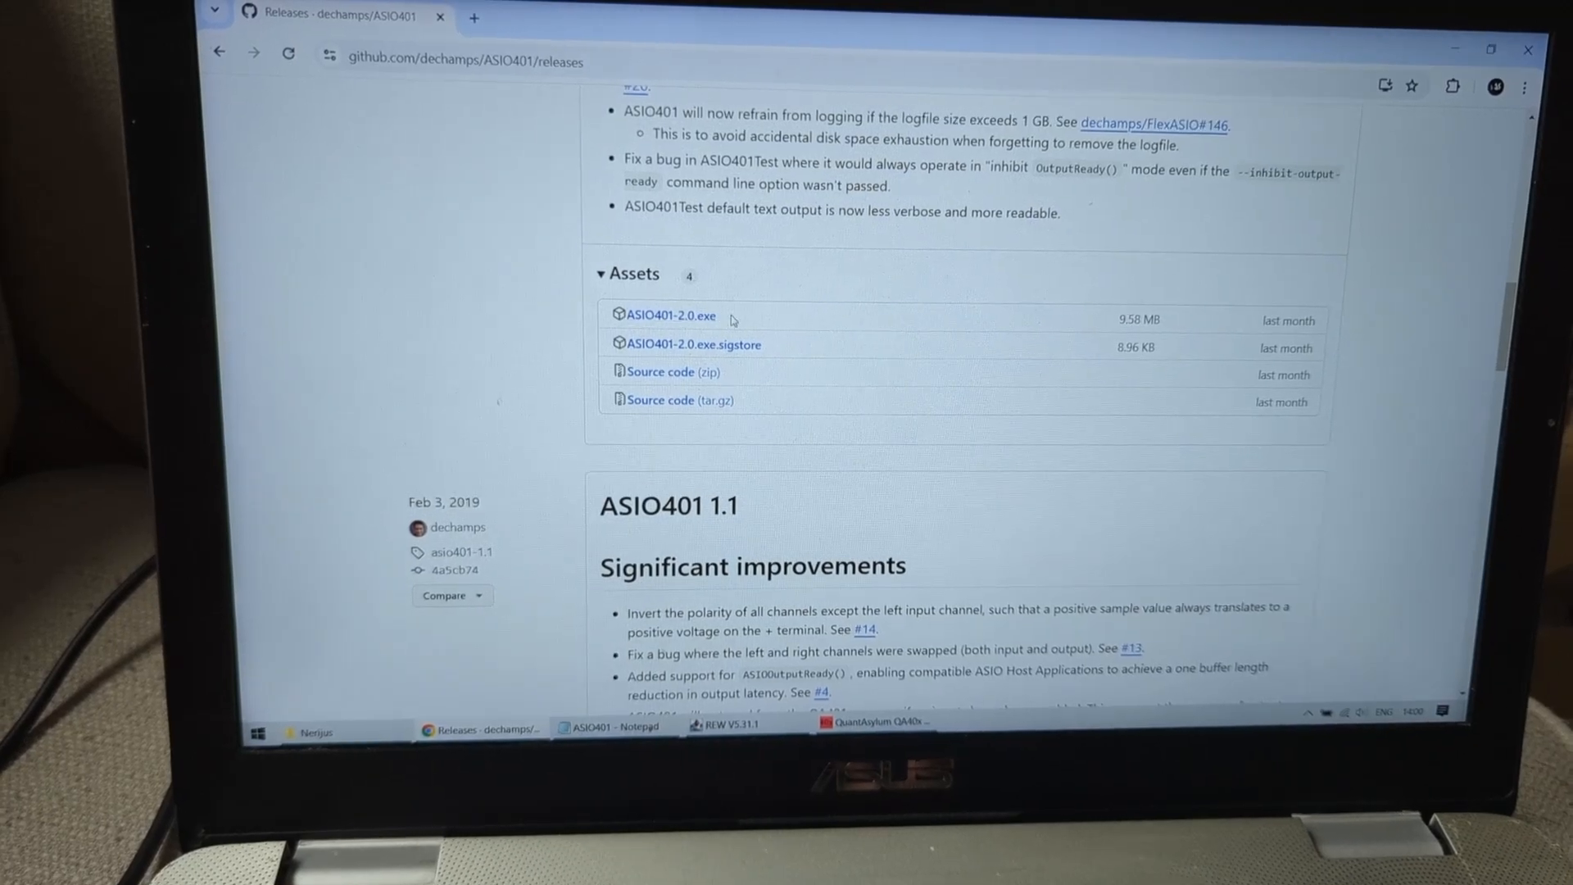
left_click(668, 315)
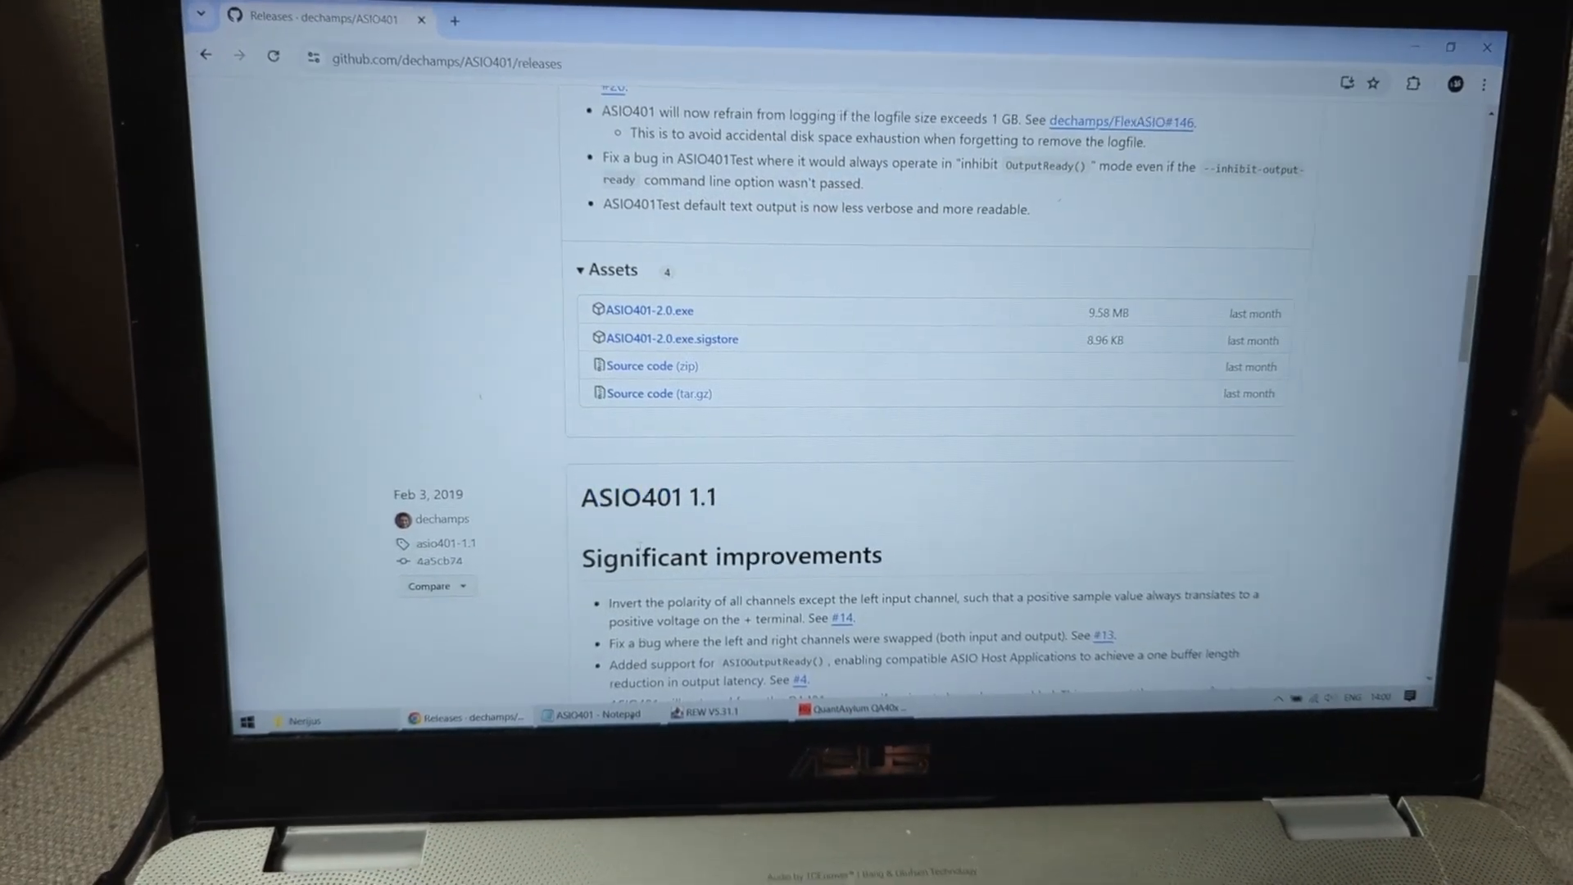
Choose ASIO401 as the ASIO device in REW's soundcard preferences (fails: no QA40x found).
left_click(716, 718)
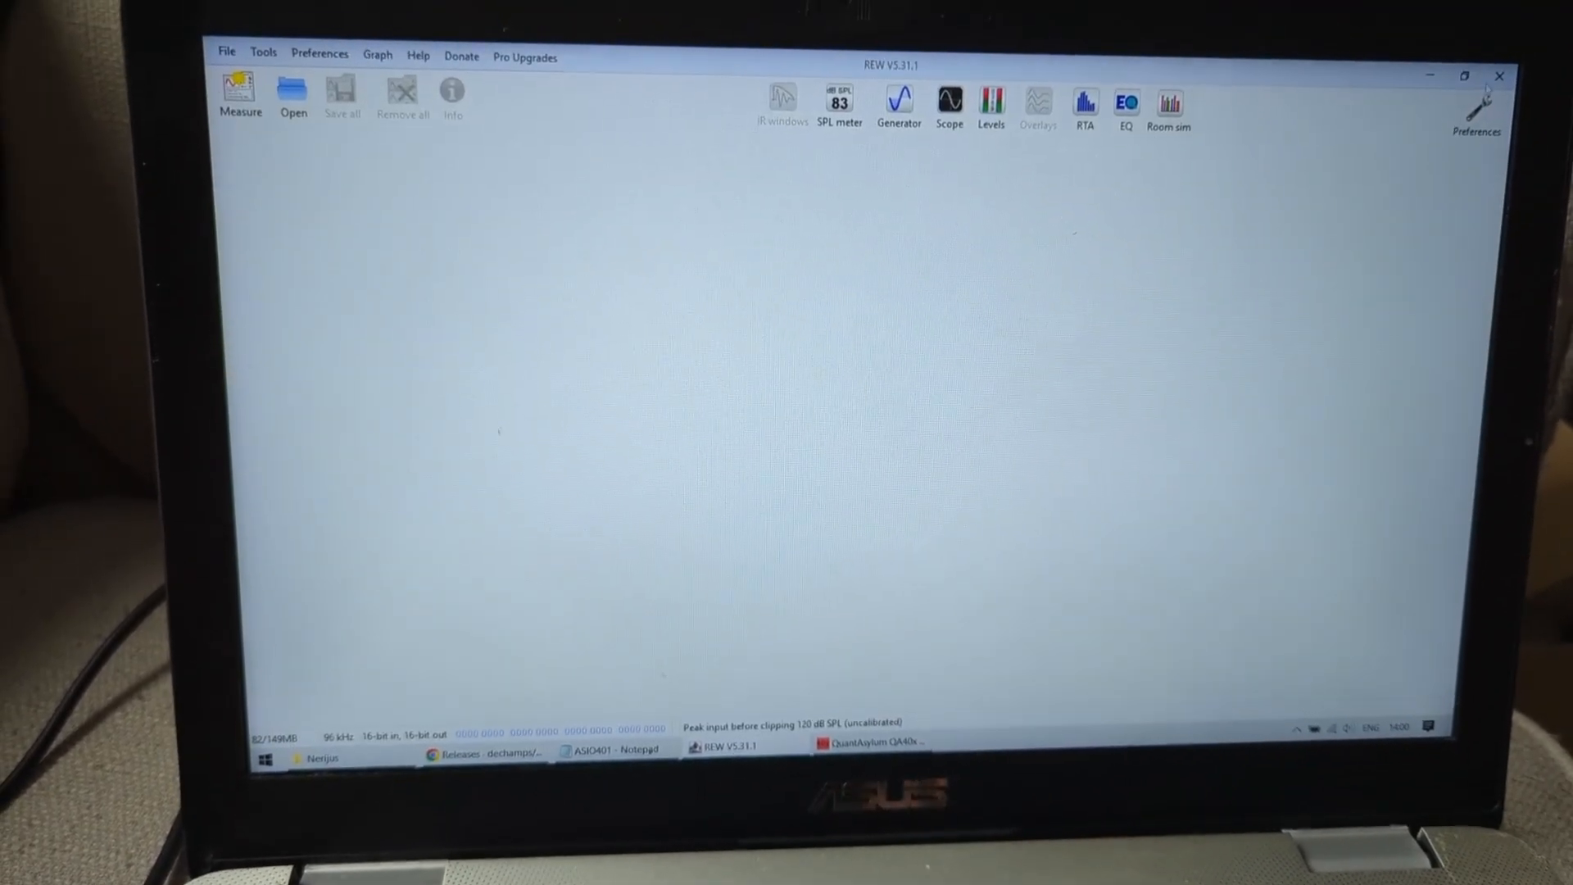
left_click(1476, 95)
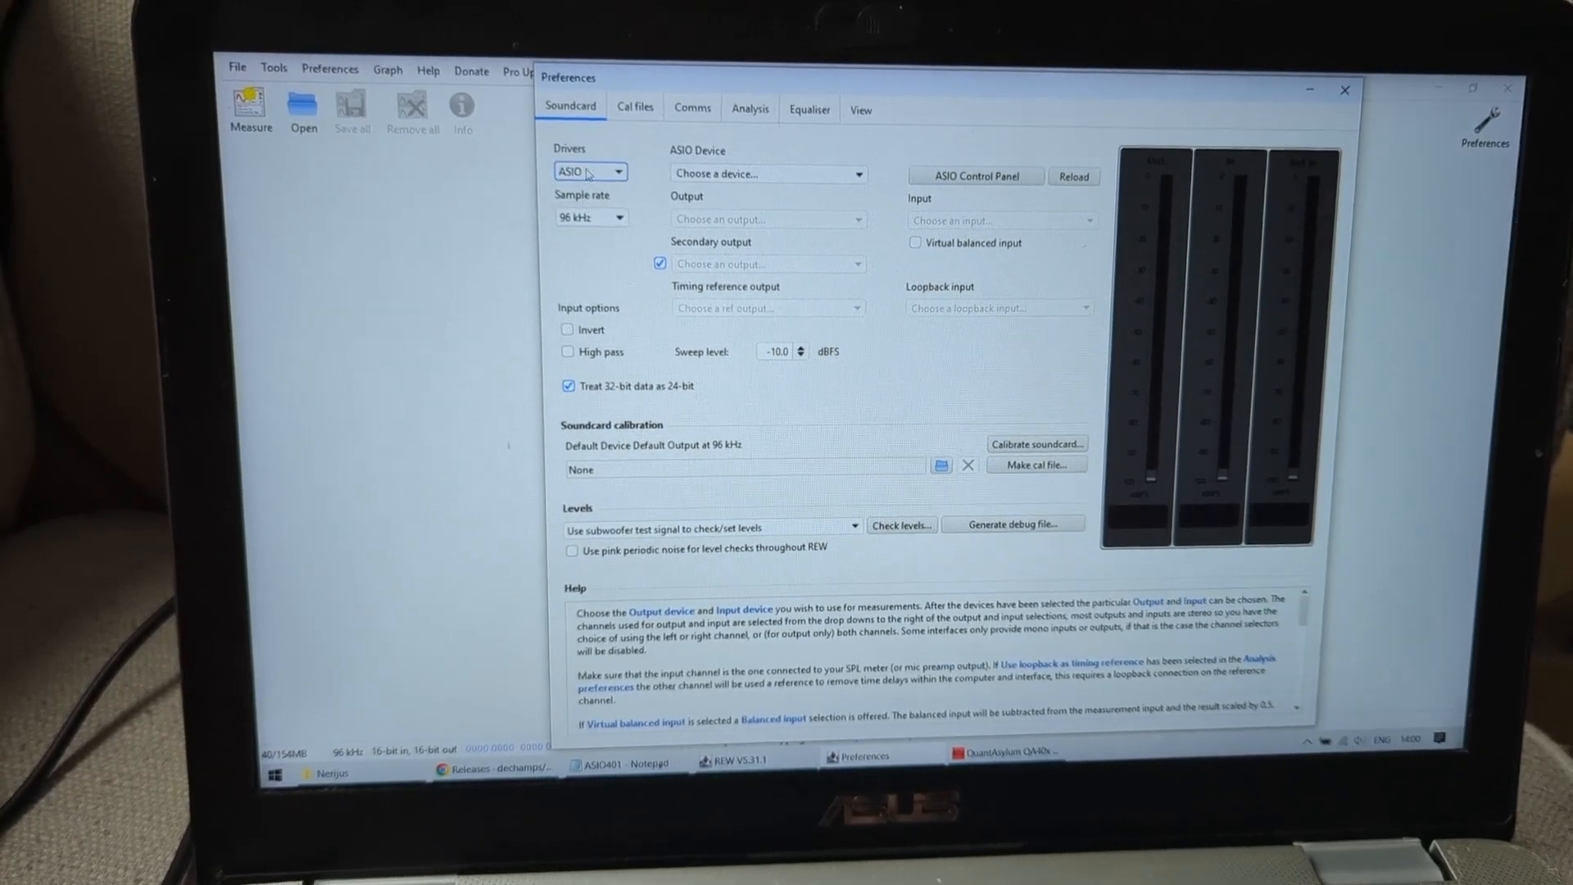
left_click(767, 174)
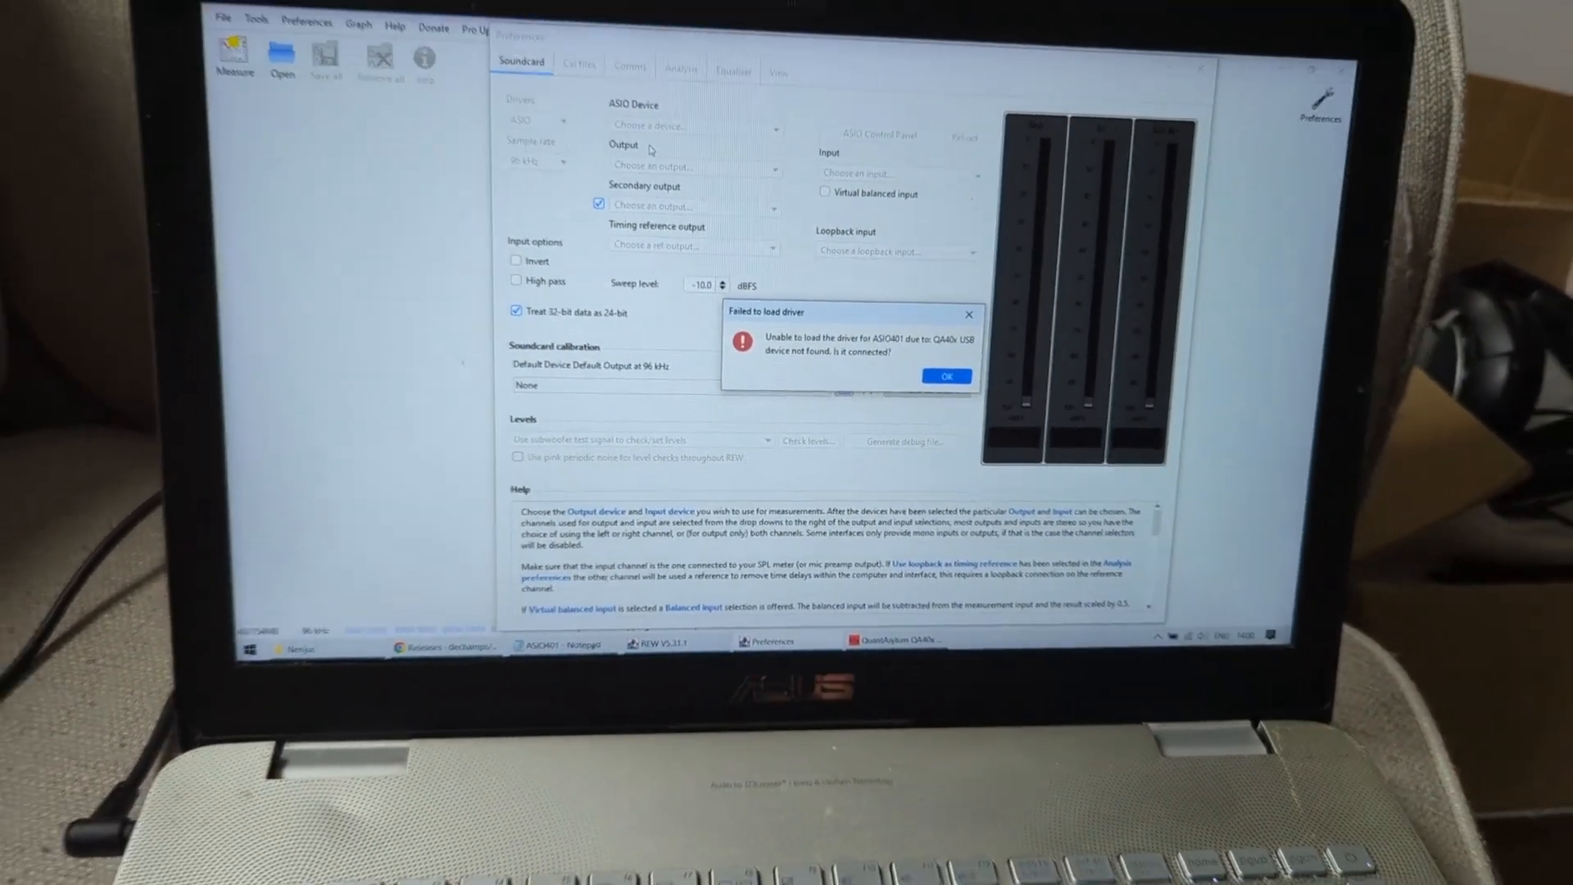
left_click(944, 375)
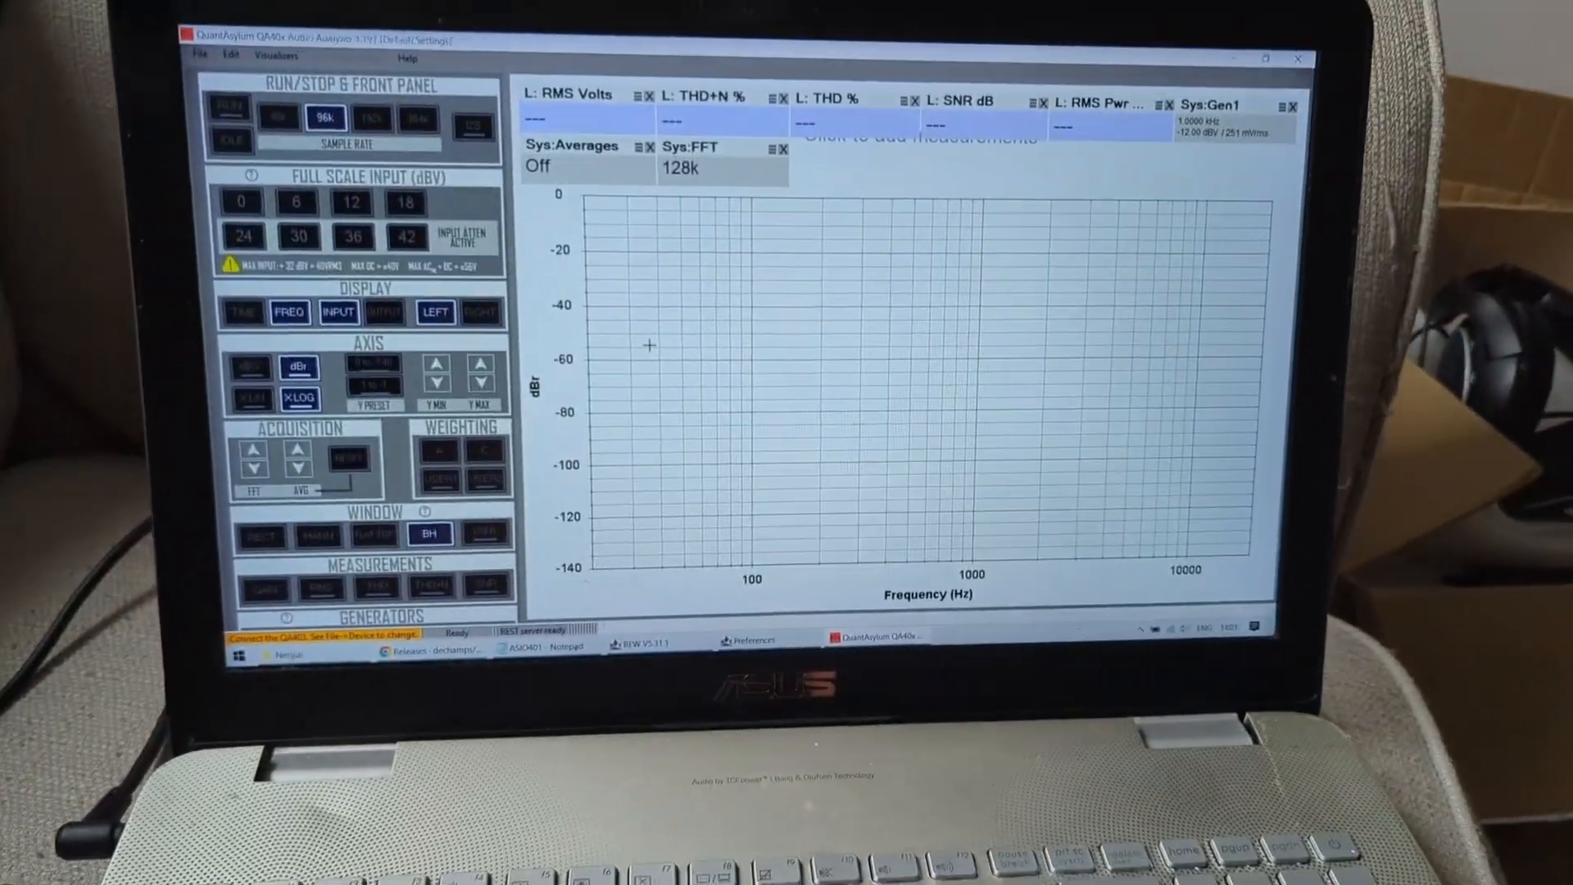
Bring REW's soundcard preferences back in front of the QA40x analyzer.
left_click(595, 614)
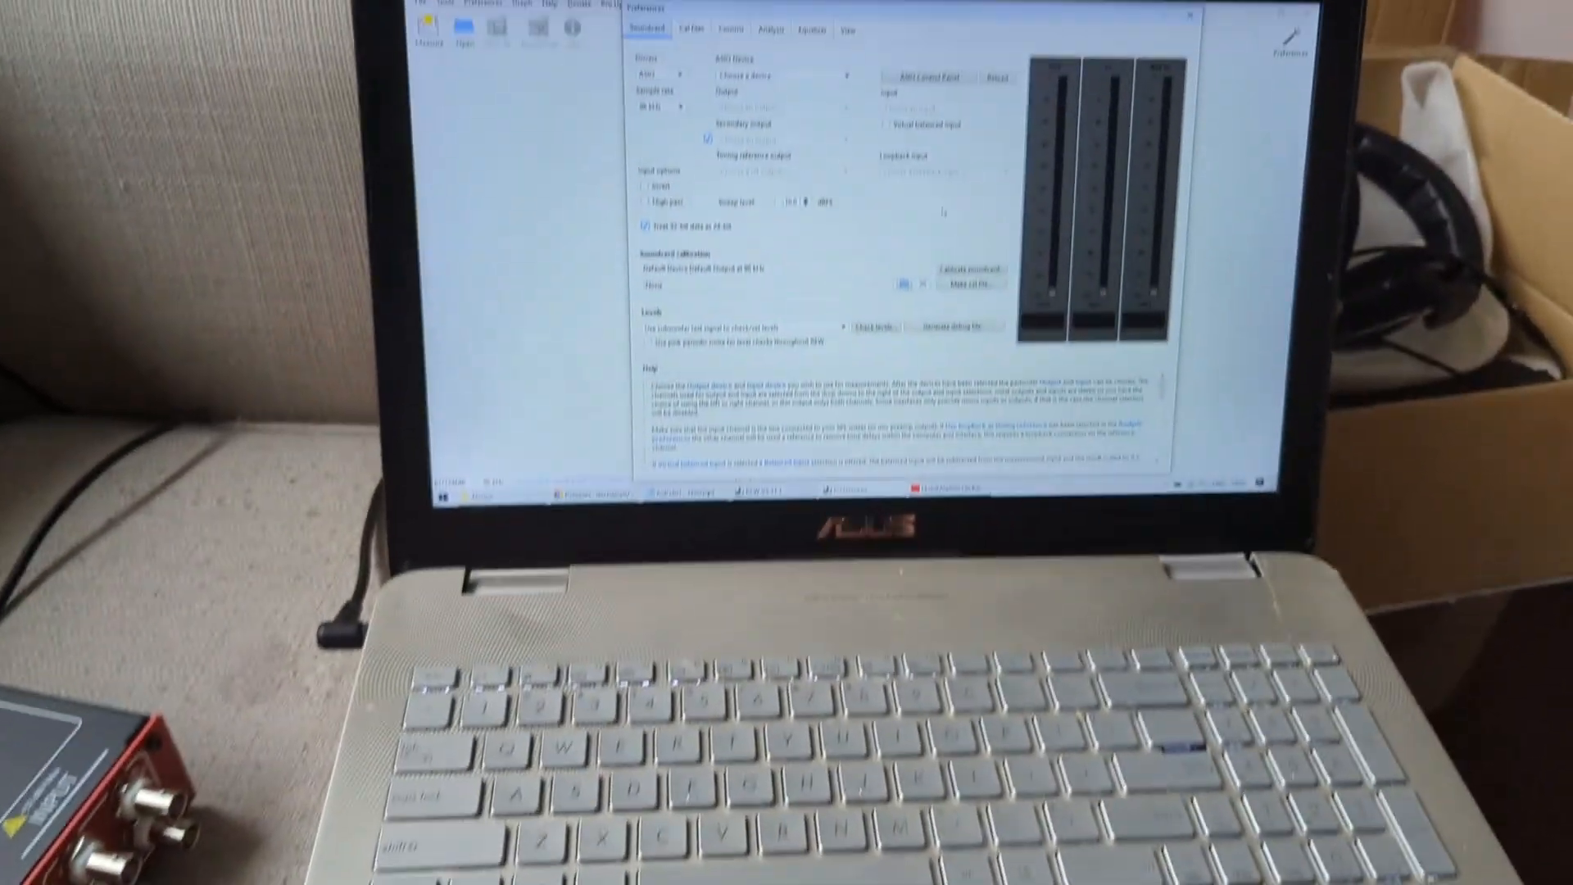
Reselect ASIO401 after the access-denied error so it loads OUT 0 Left, OUT 1 Right, IN 0 Left.
left_click(822, 61)
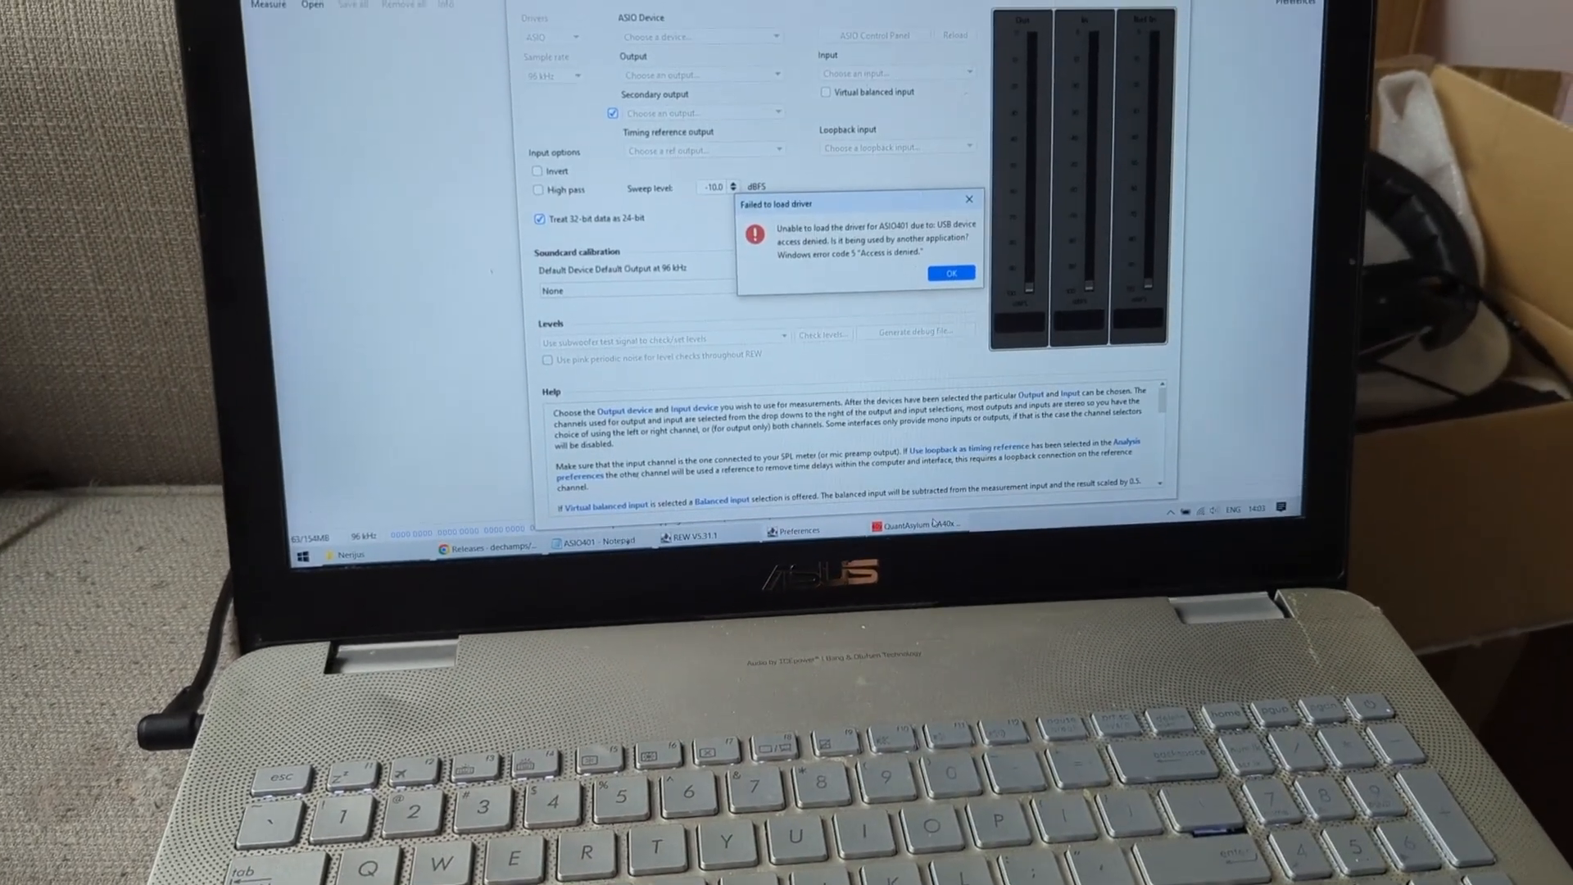
left_click(948, 274)
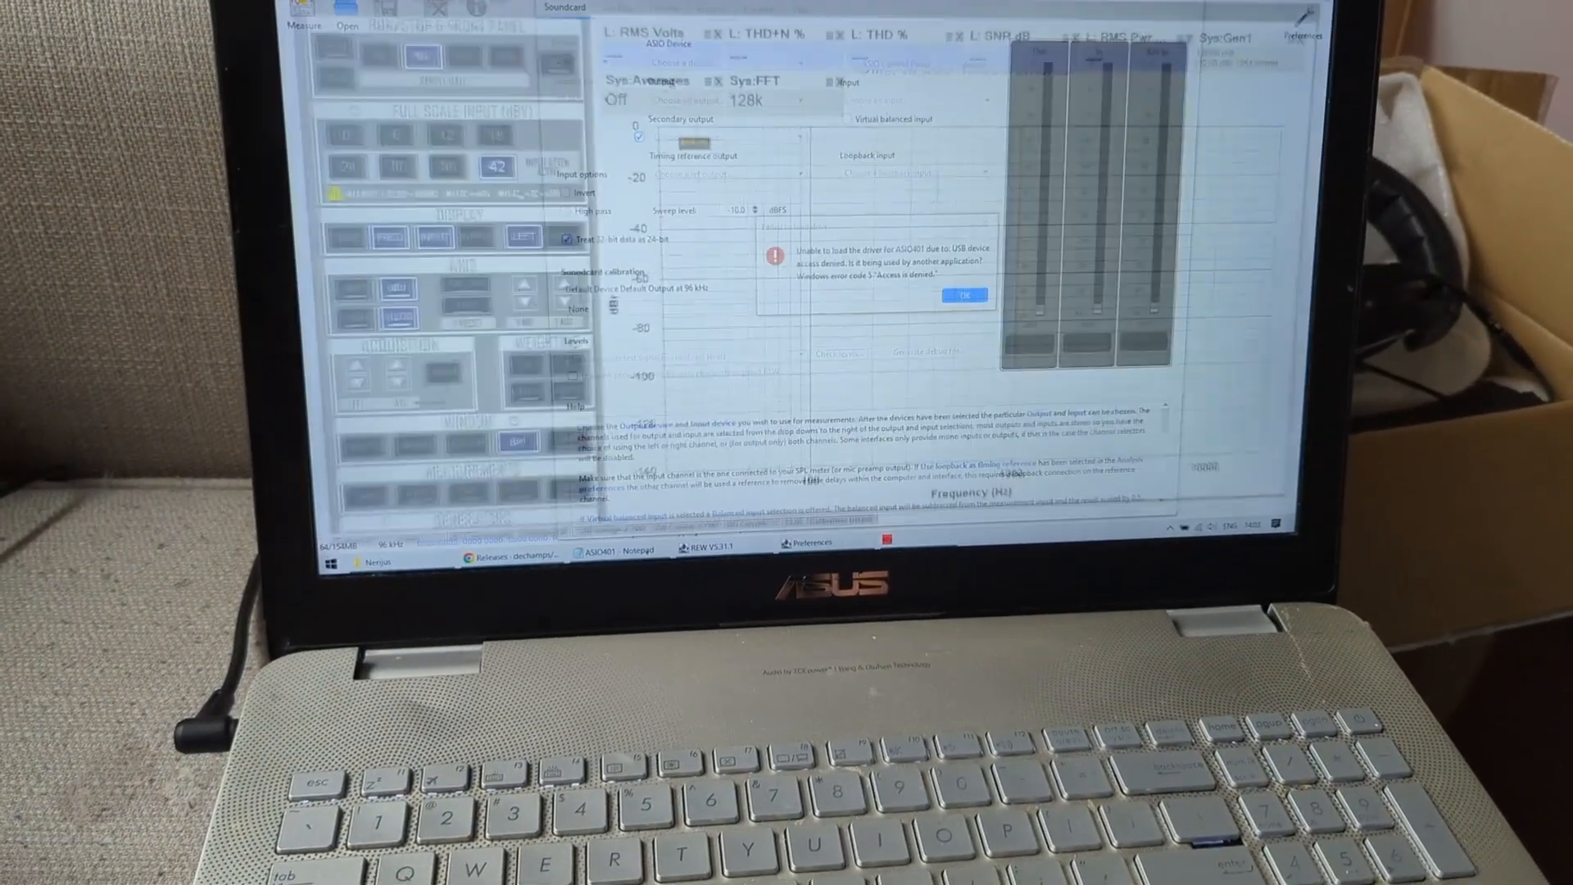
left_click(962, 295)
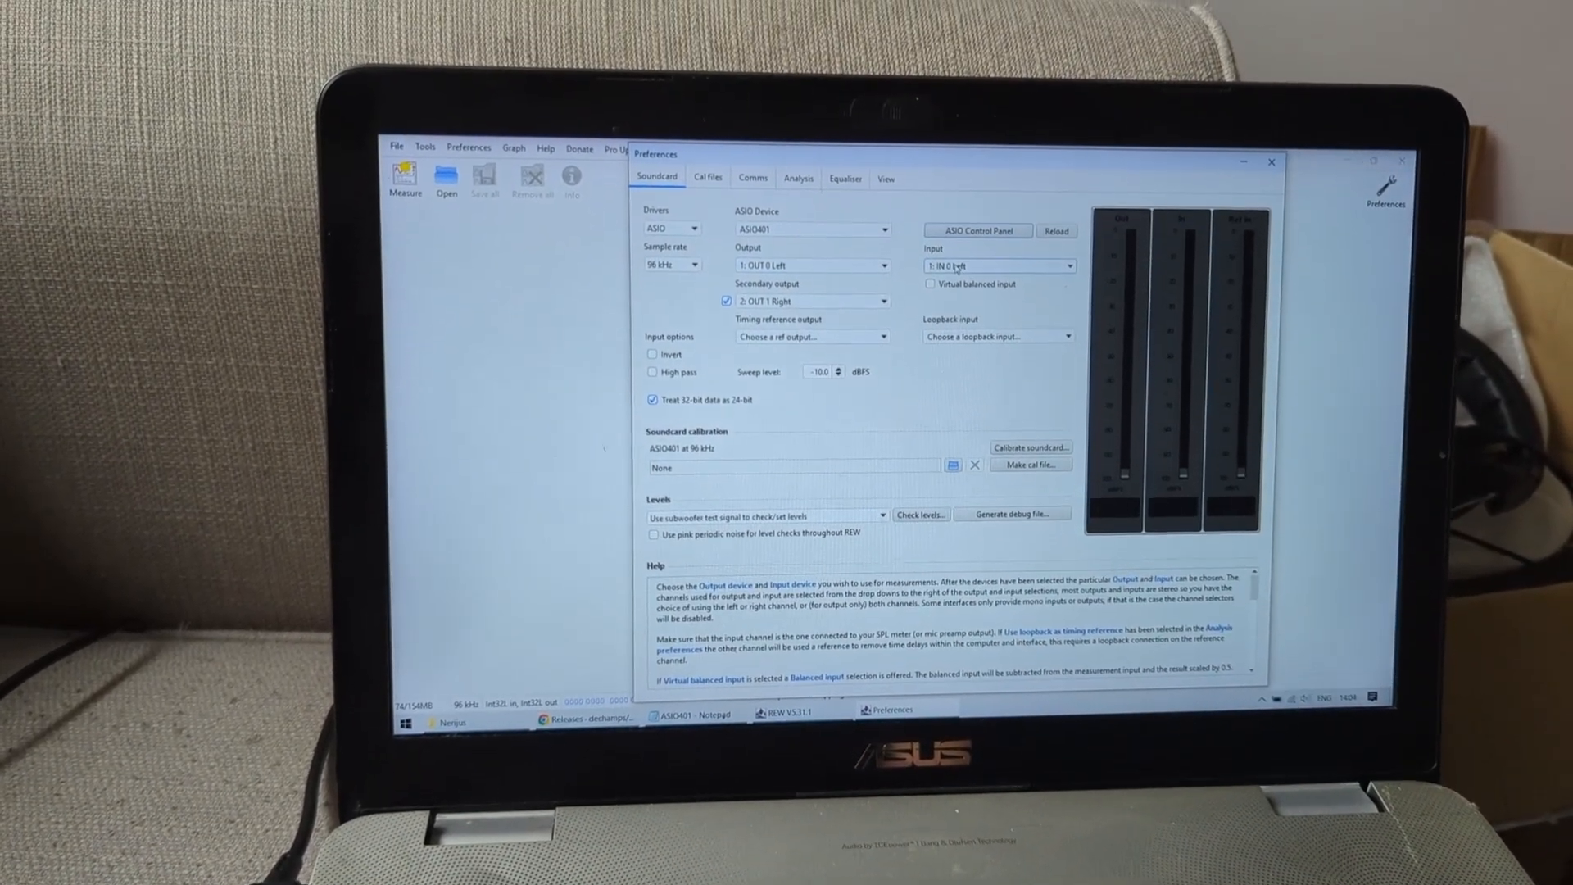
mouse_move(670, 264)
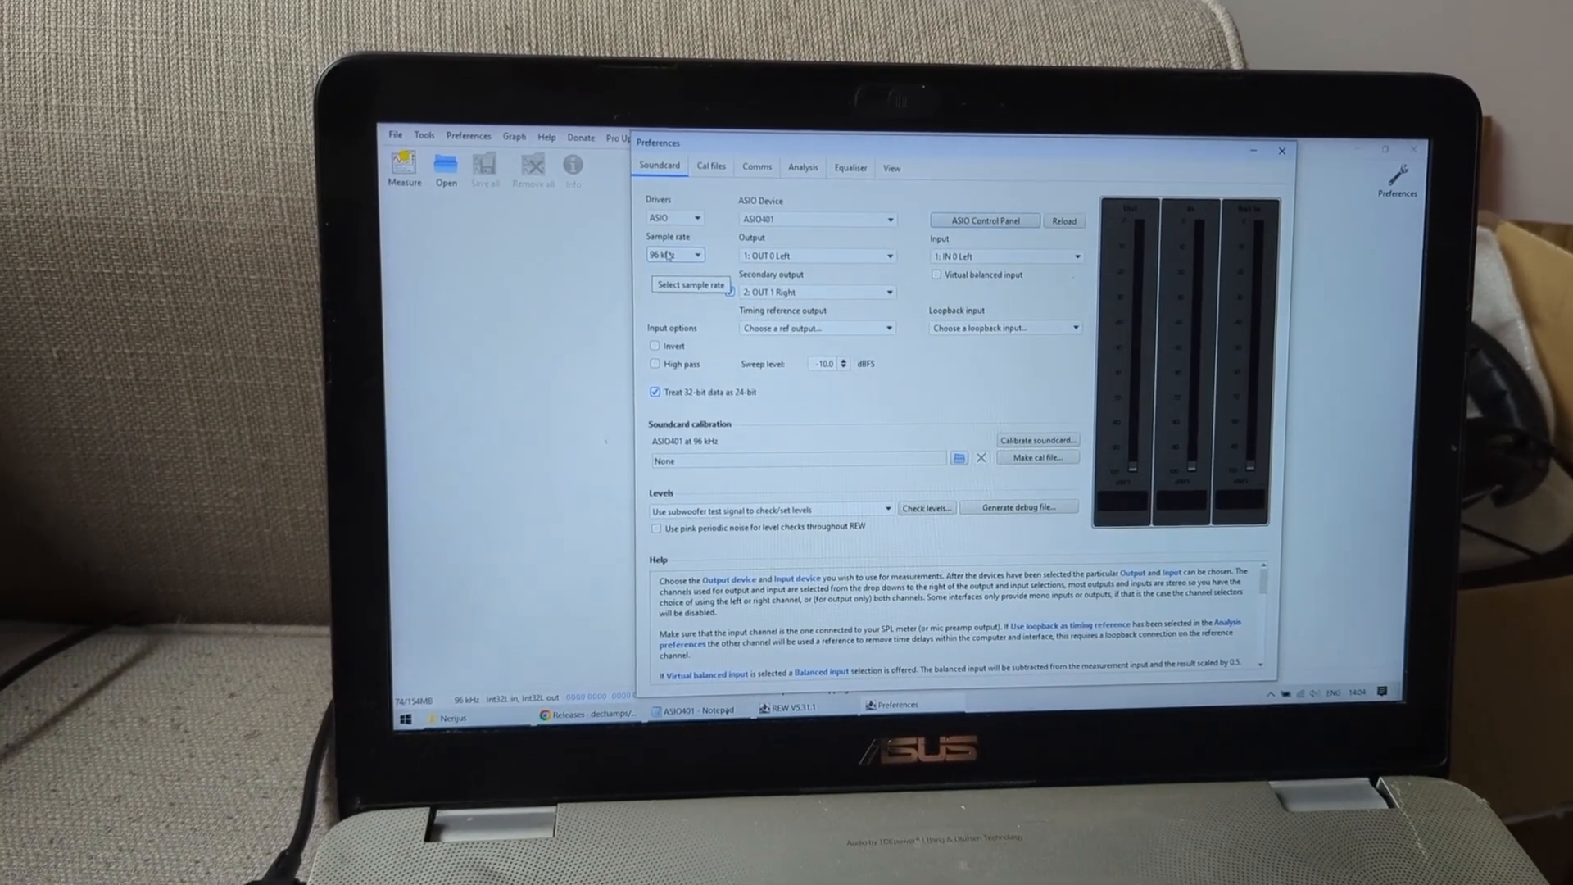
Review the 96 kHz sample rate choices in the soundcard preferences.
left_click(730, 292)
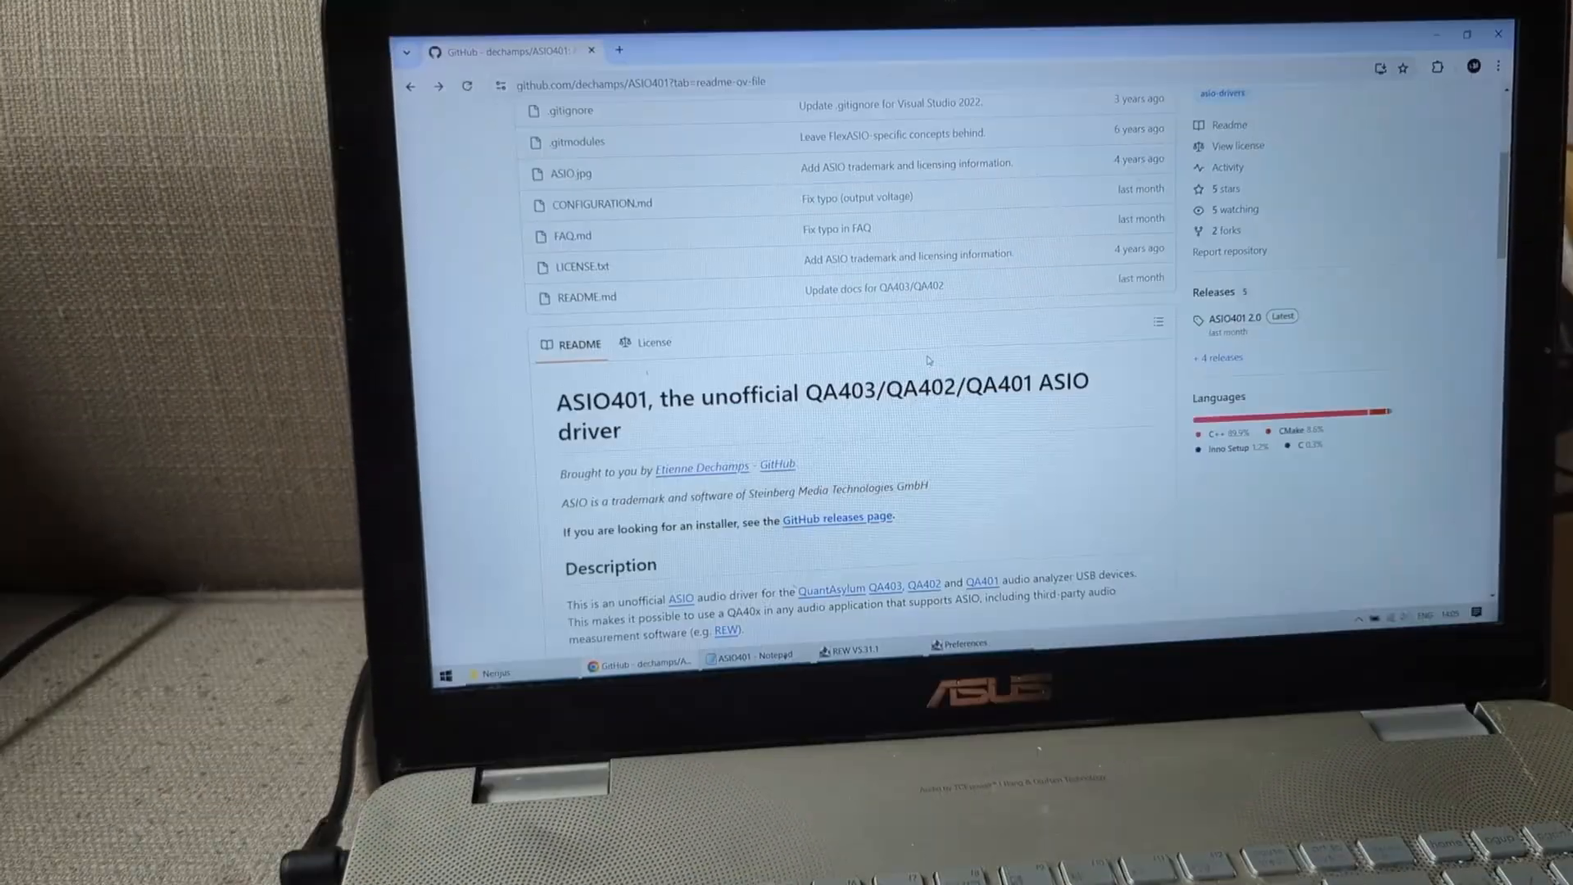
Reach ASIO401's CONFIGURATION document and its example configuration file.
scroll("down", 3)
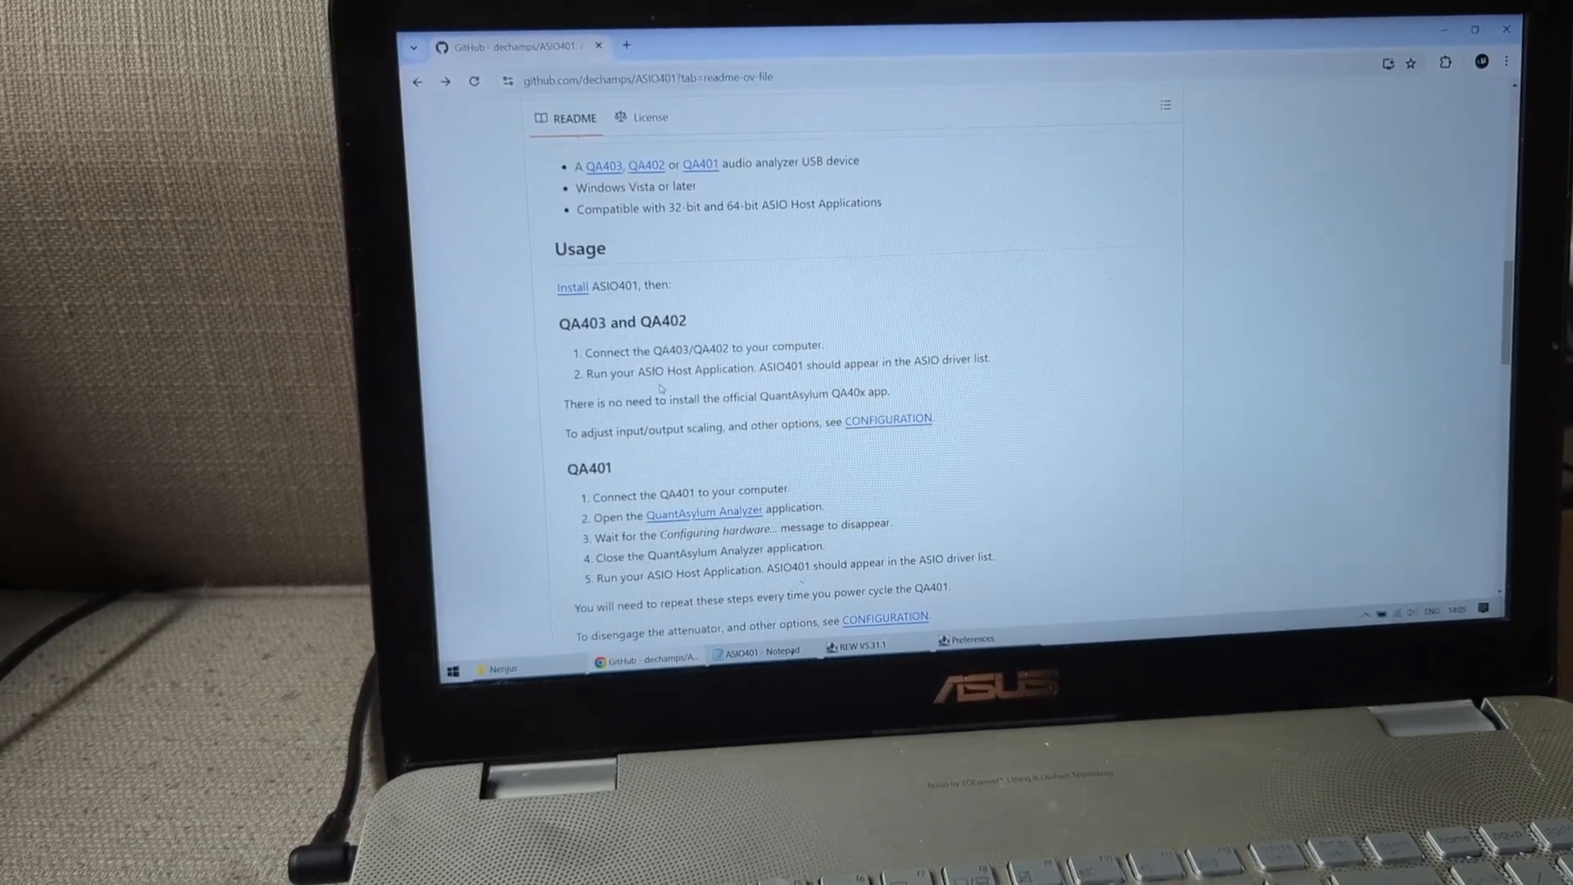
left_click(886, 418)
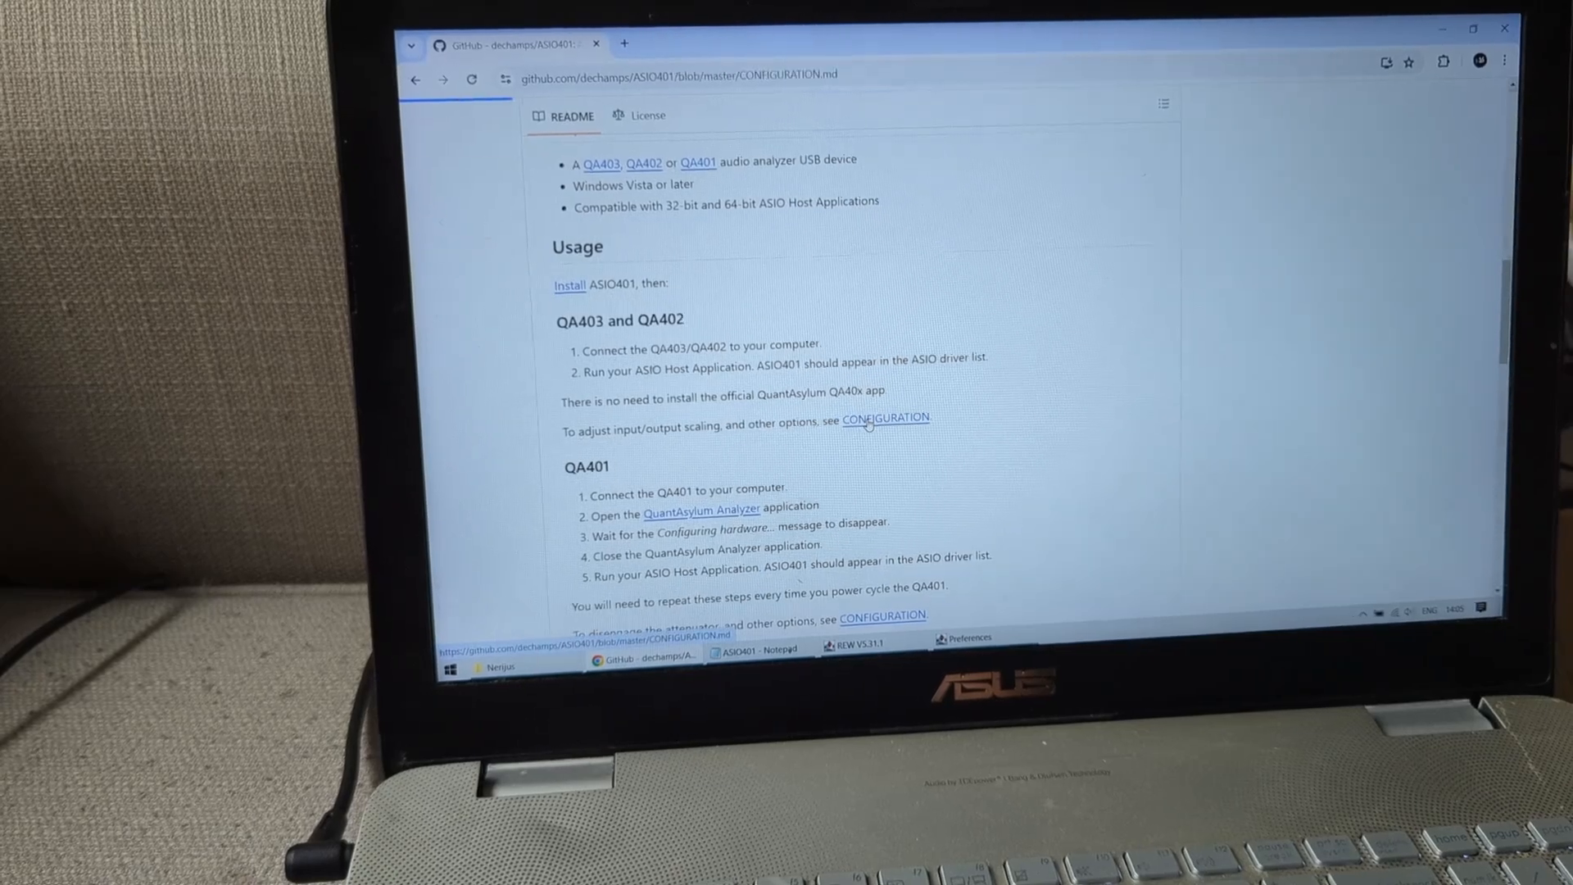
left_click(886, 418)
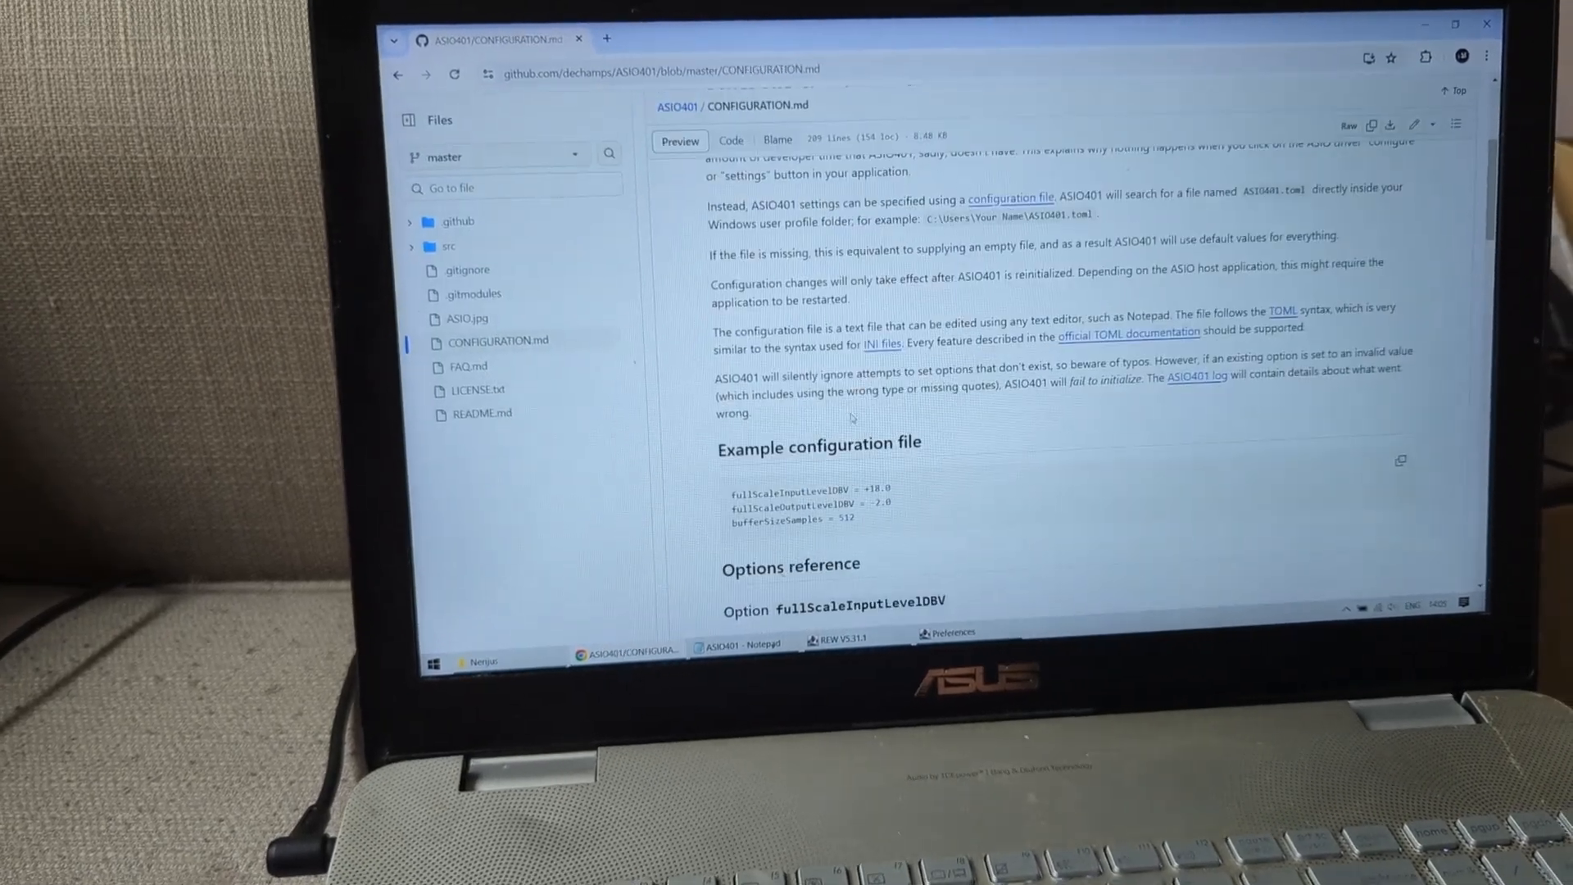
scroll("down", 3)
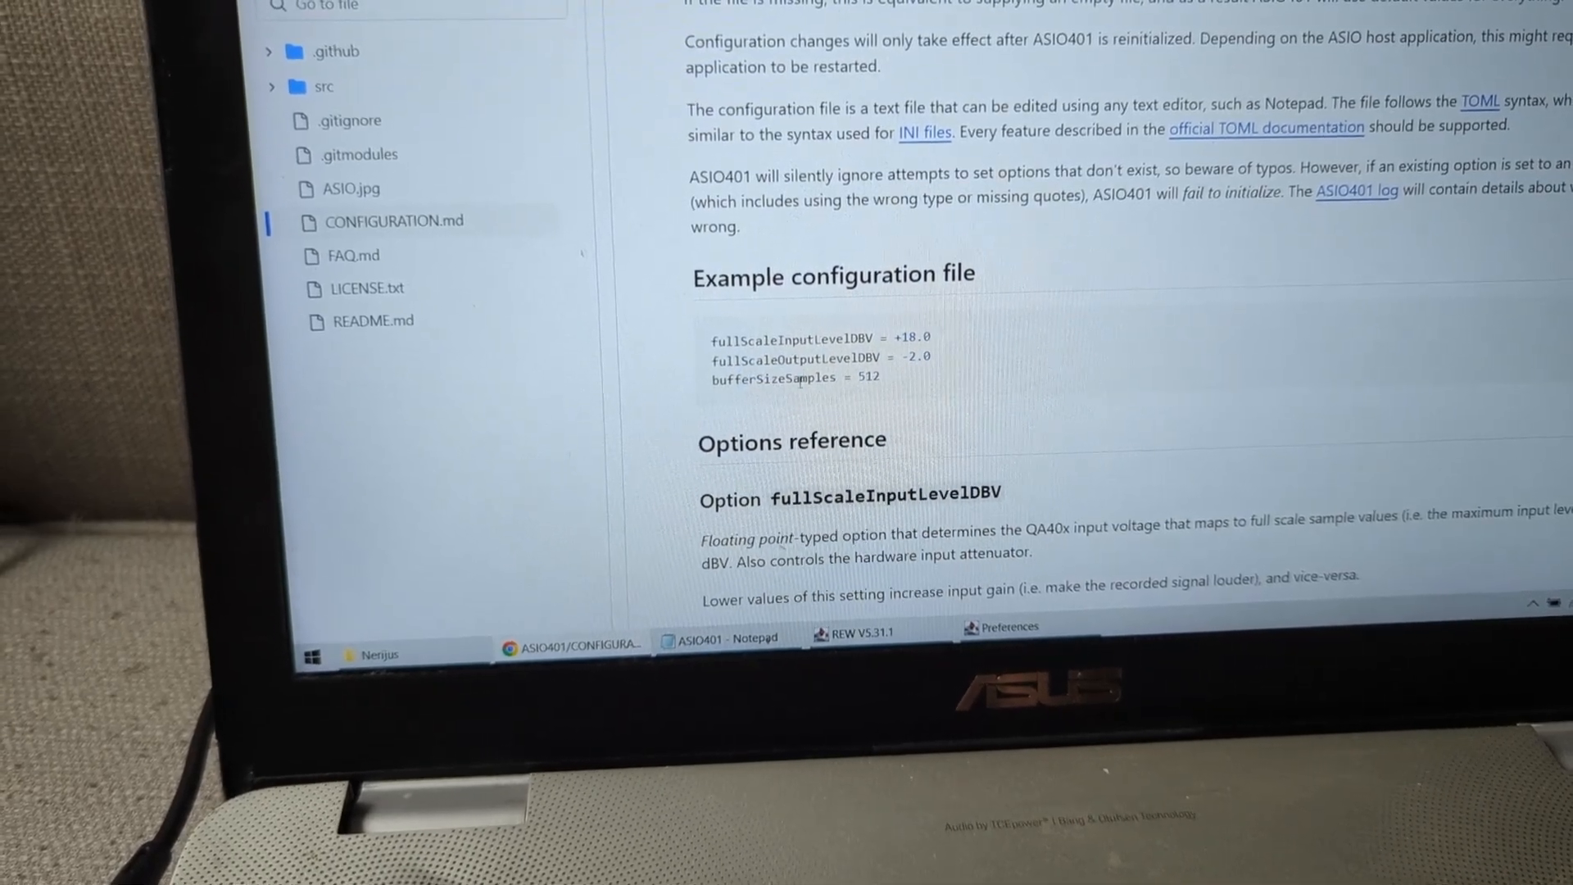
Edit ASIO401.toml to input +36.0 dBV, output +18.0 dBV and 32768-sample buffer.
double_click(771, 349)
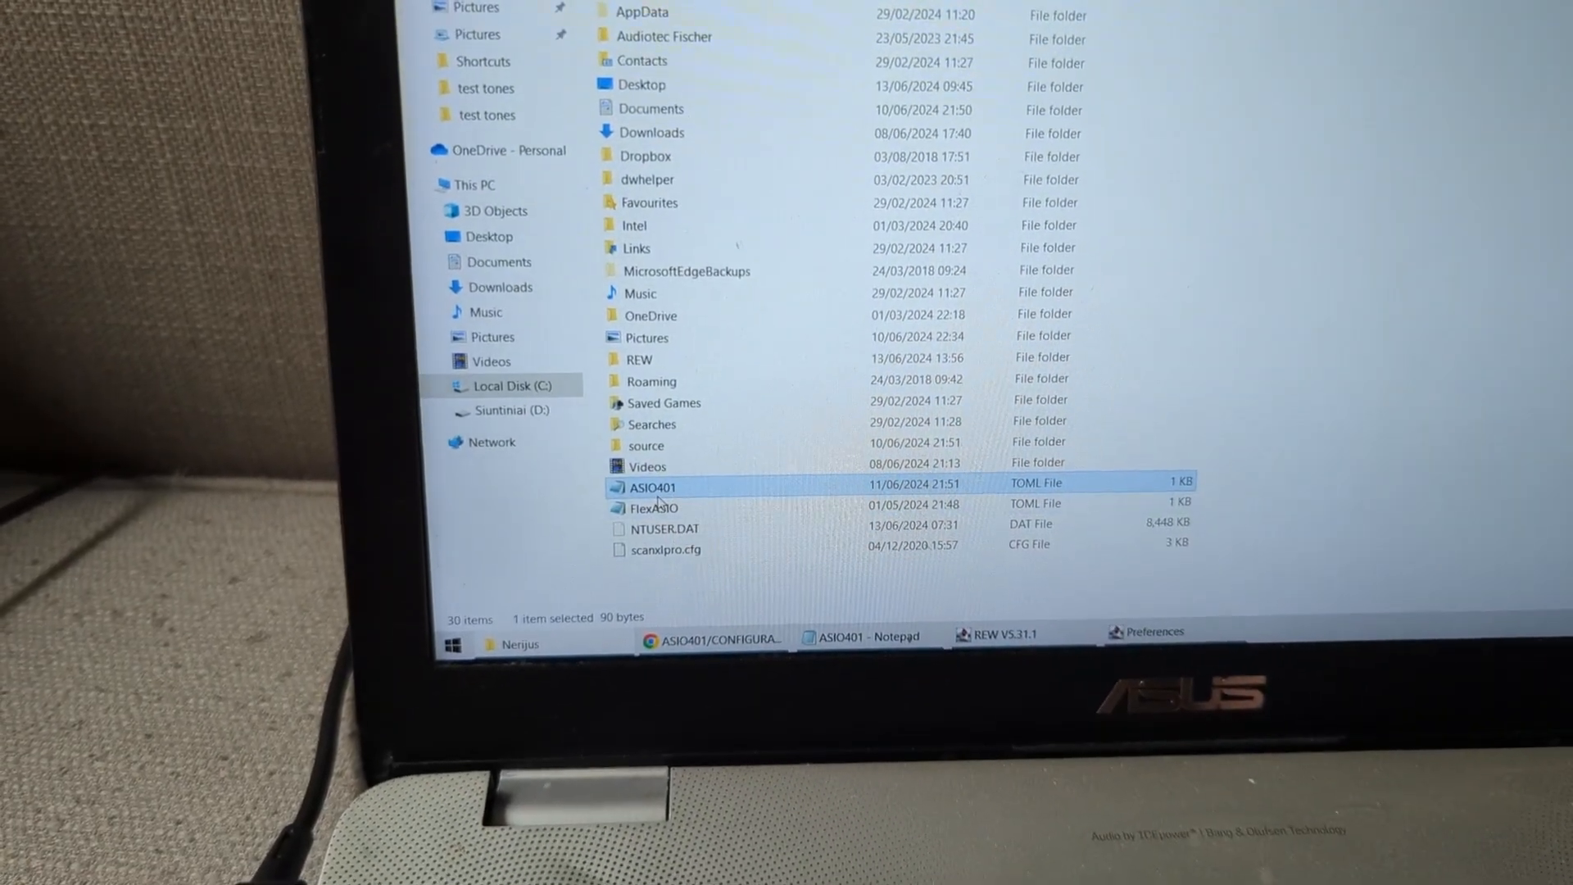
mouse_move(662, 486)
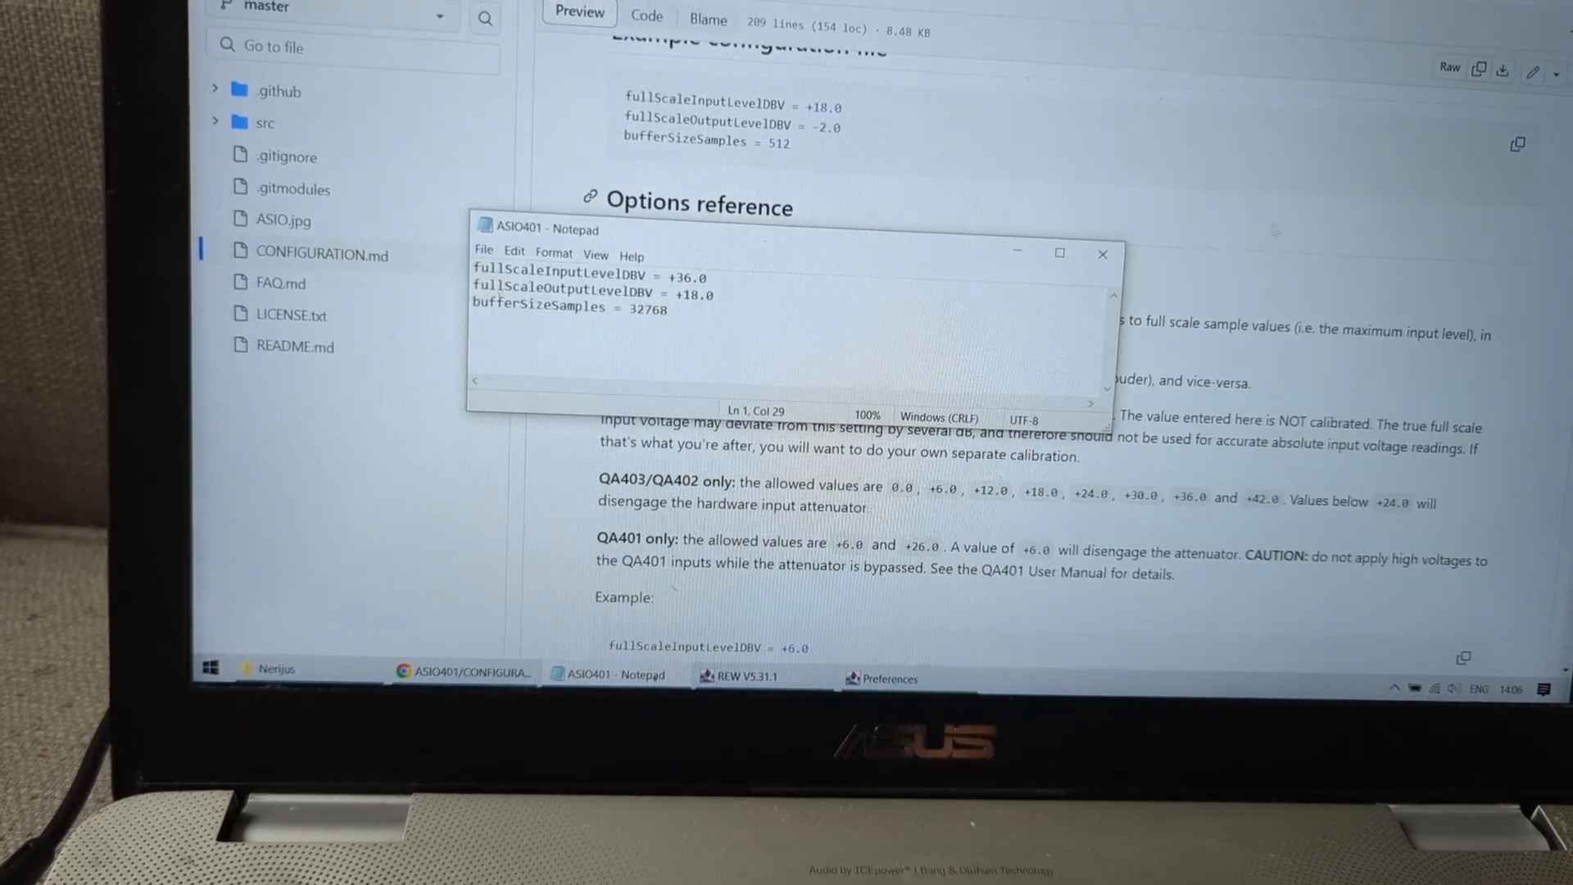
left_click(1101, 253)
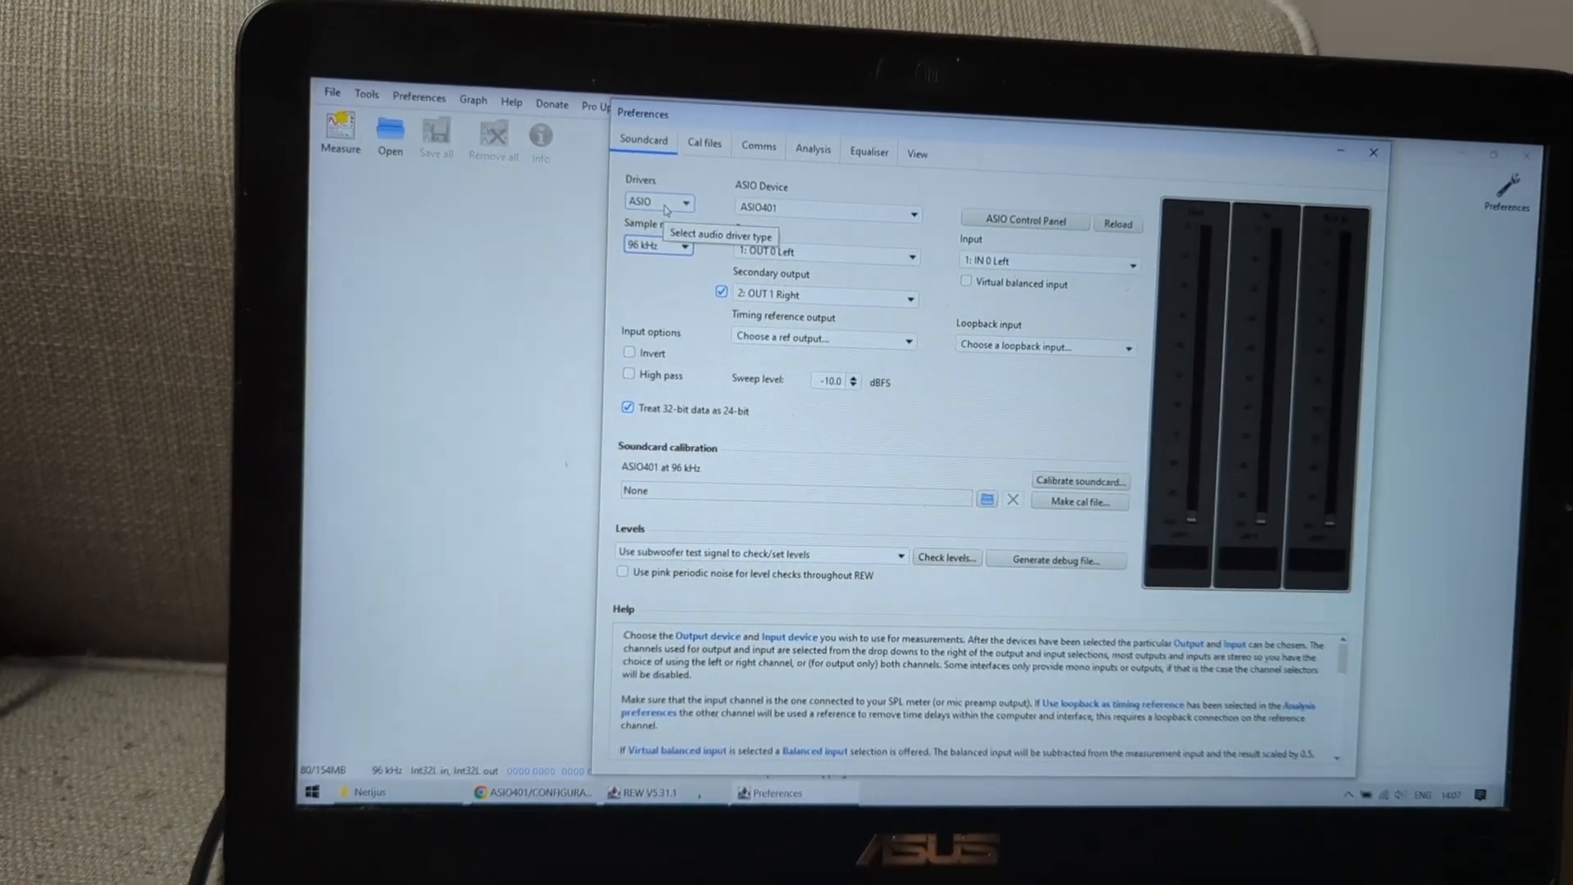
Toggle the driver Java then ASIO and reselect ASIO401 so it reinitialises at 96 kHz.
left_click(657, 207)
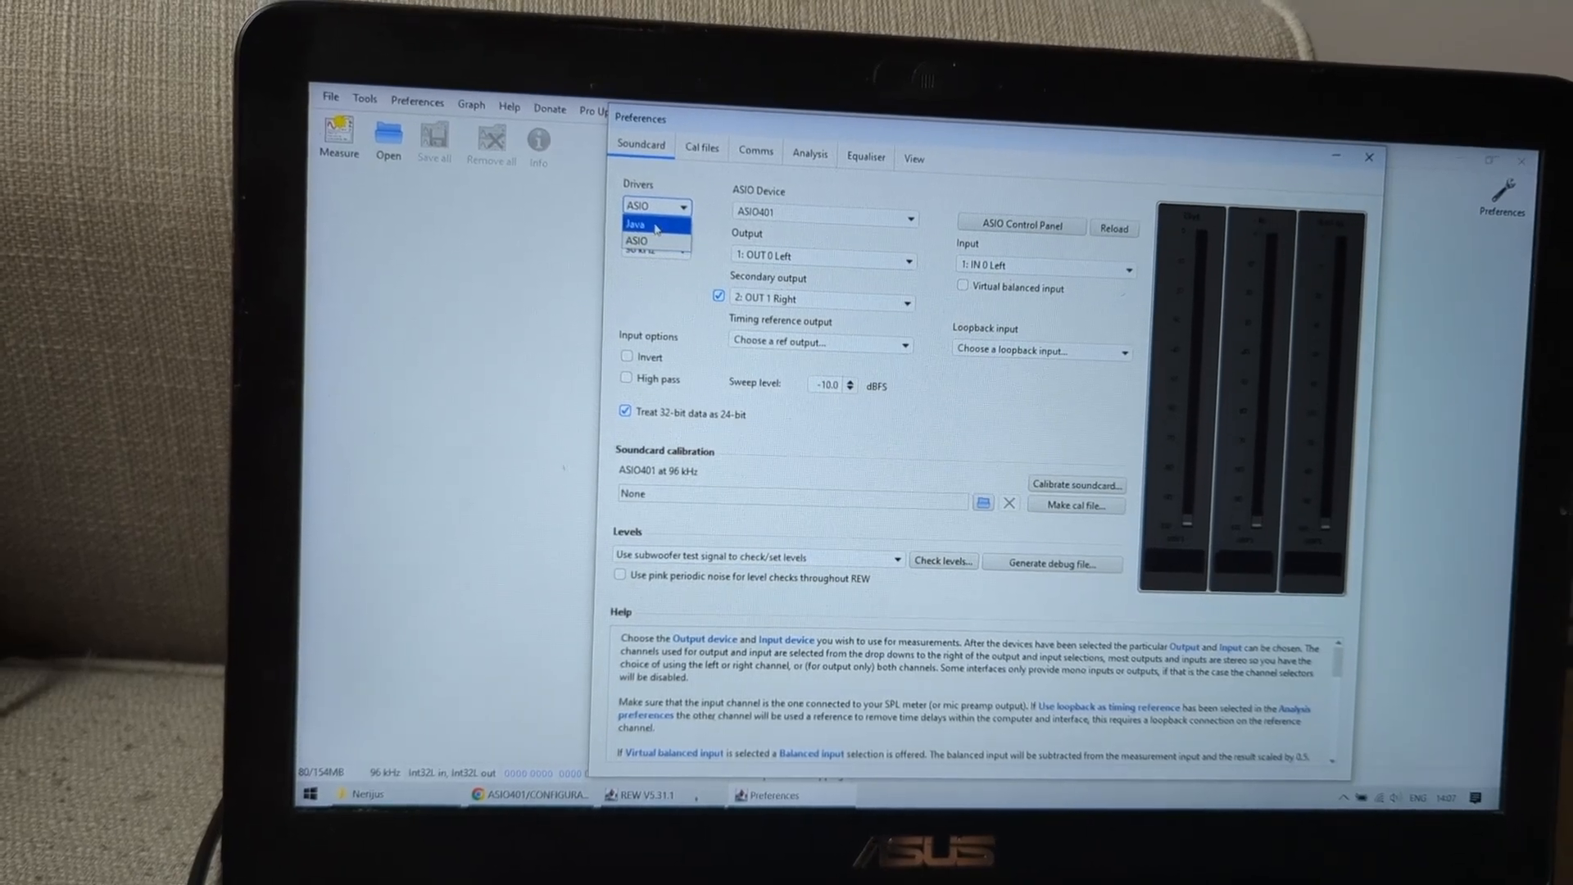
left_click(634, 223)
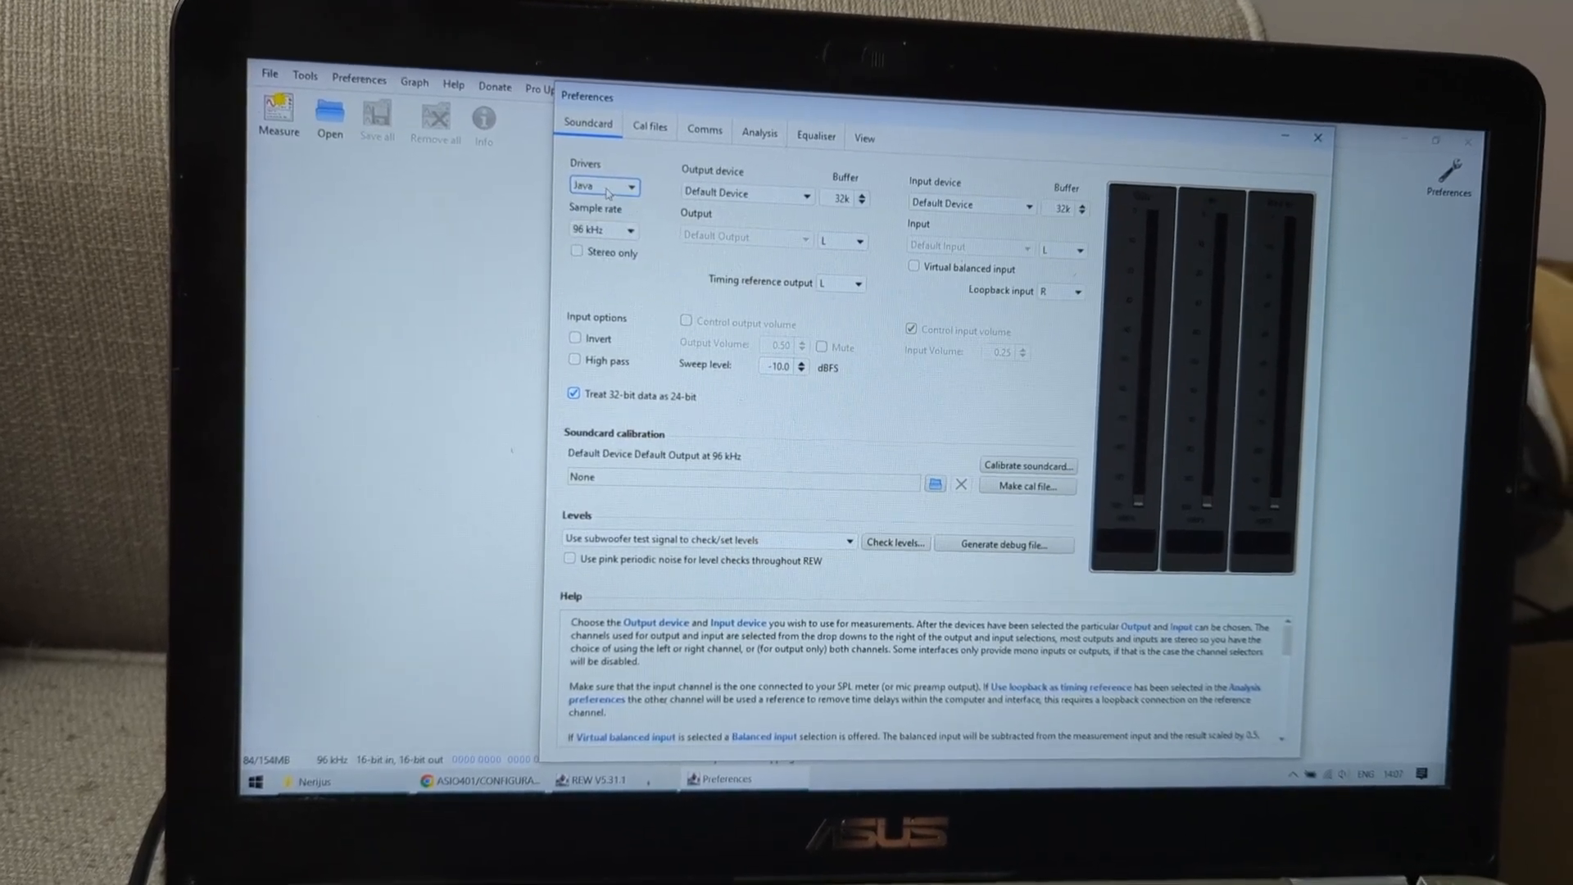
left_click(604, 186)
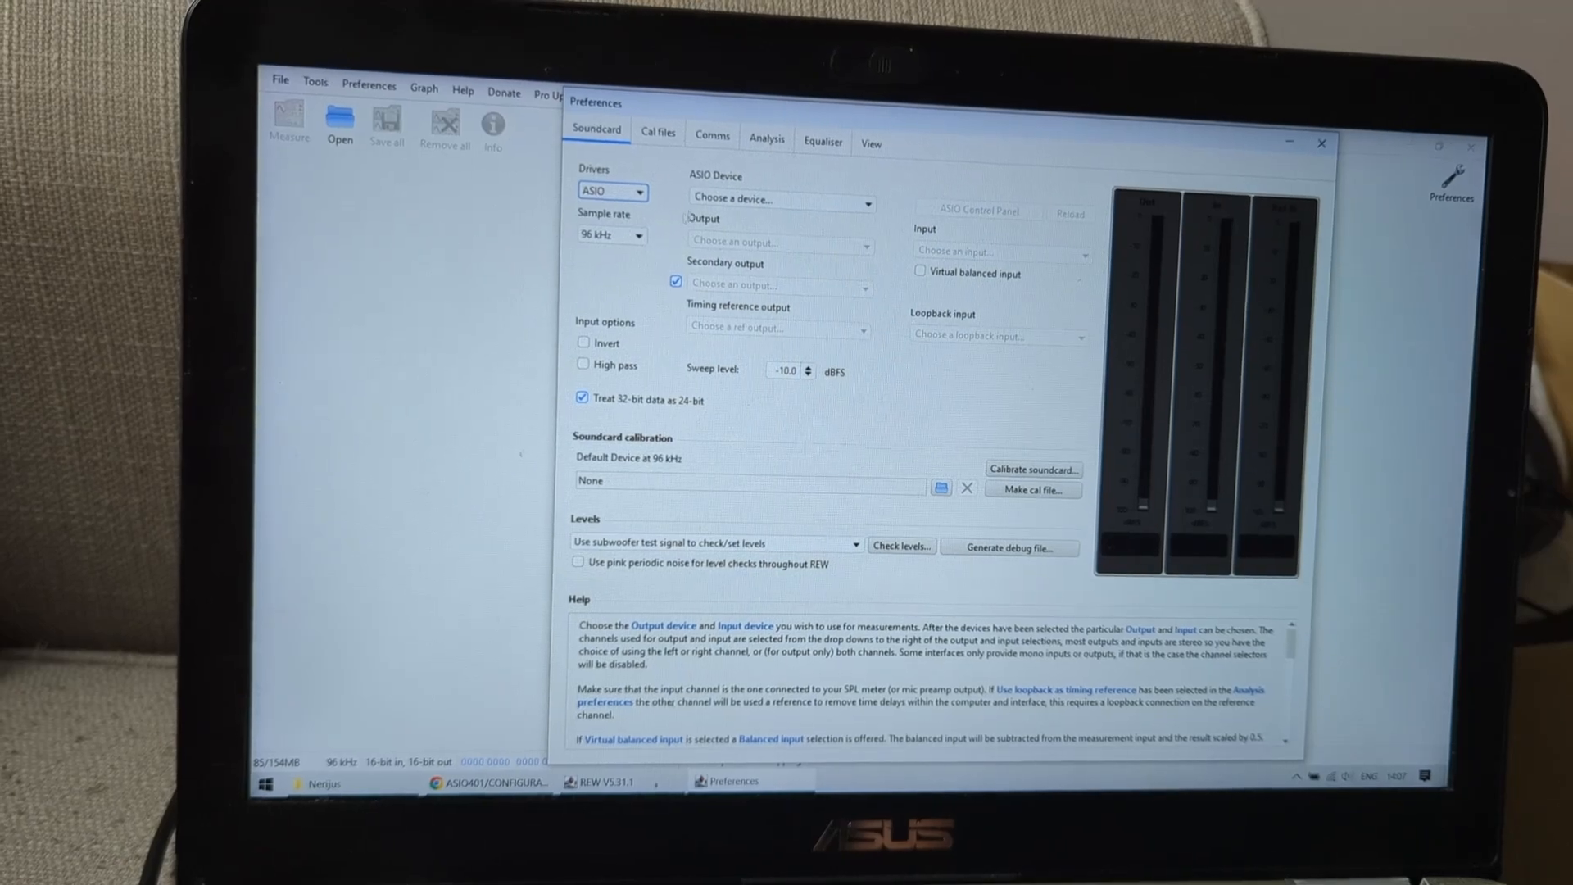
left_click(780, 196)
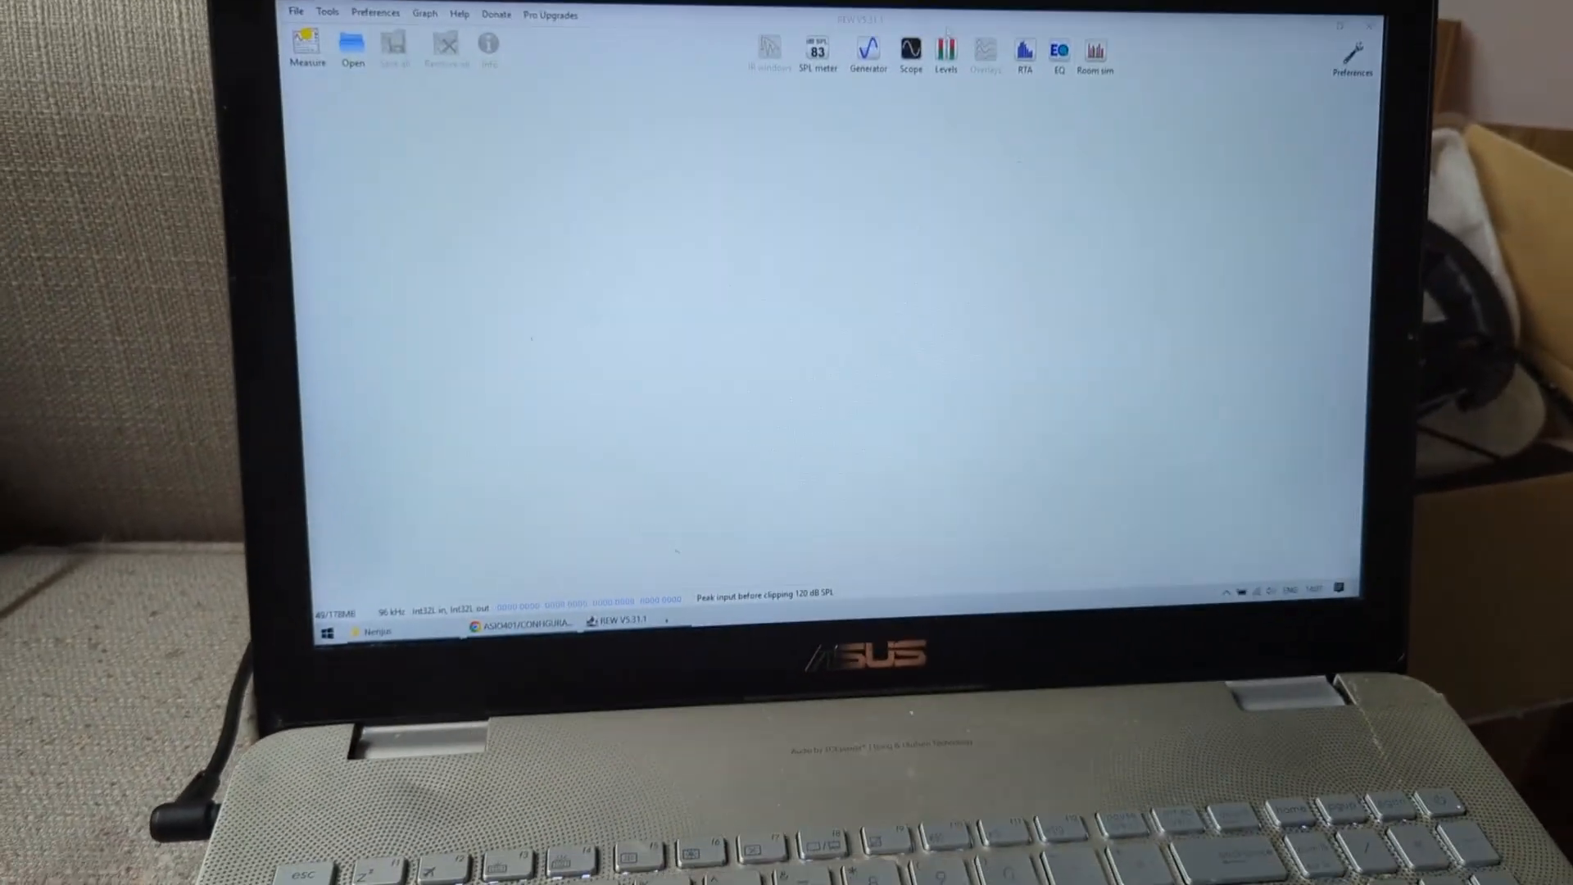
Set the generator to a 1,000 Hz sine at -3.00 dBFS and begin level calibration.
left_click(868, 53)
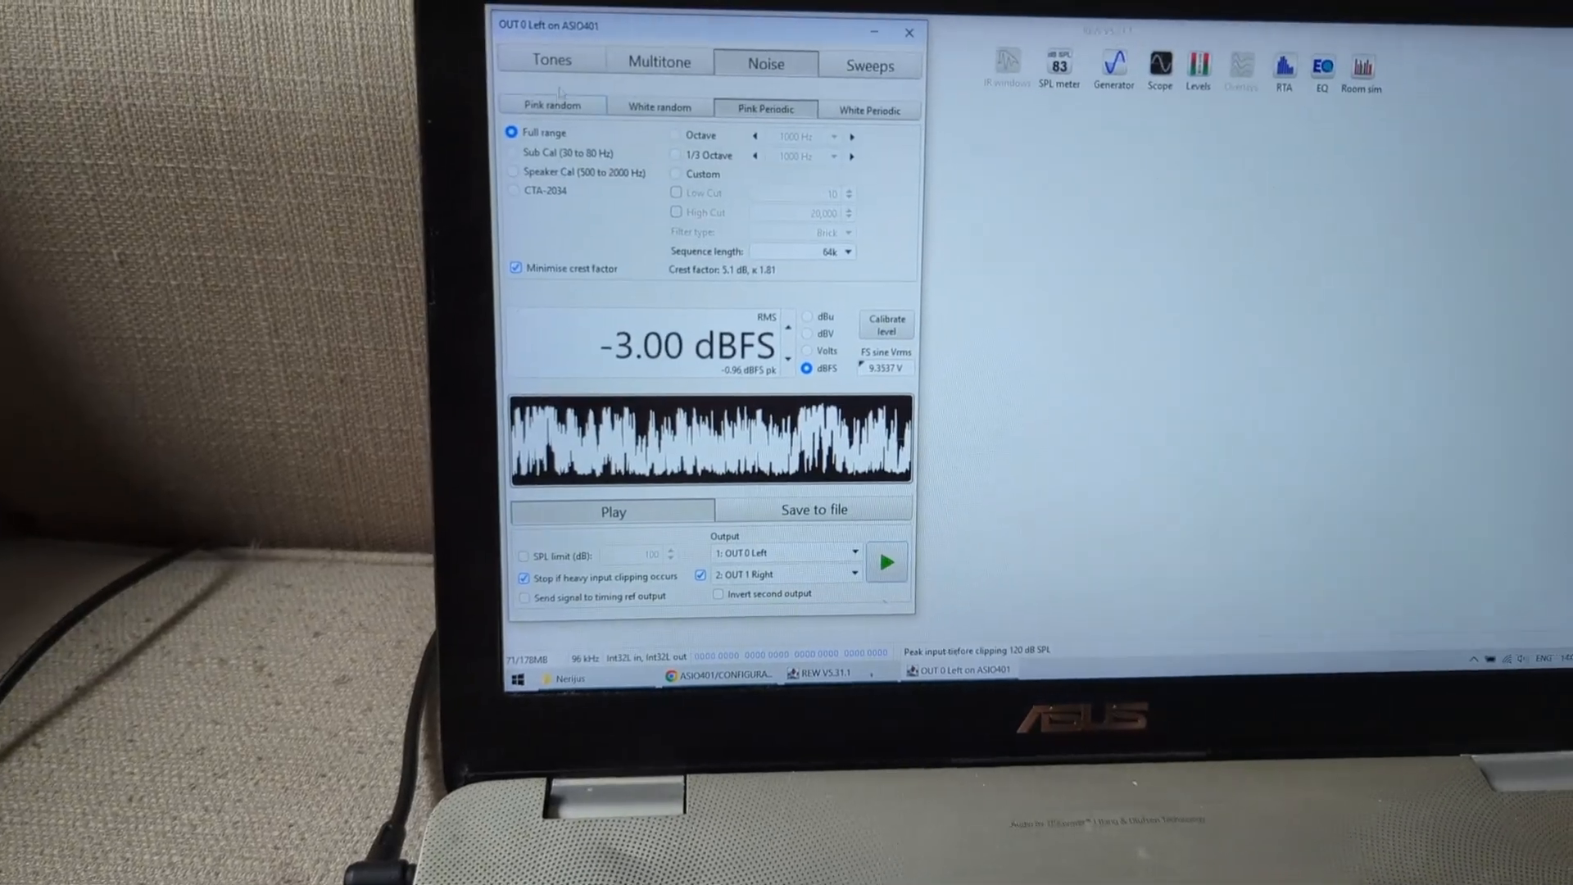
left_click(550, 59)
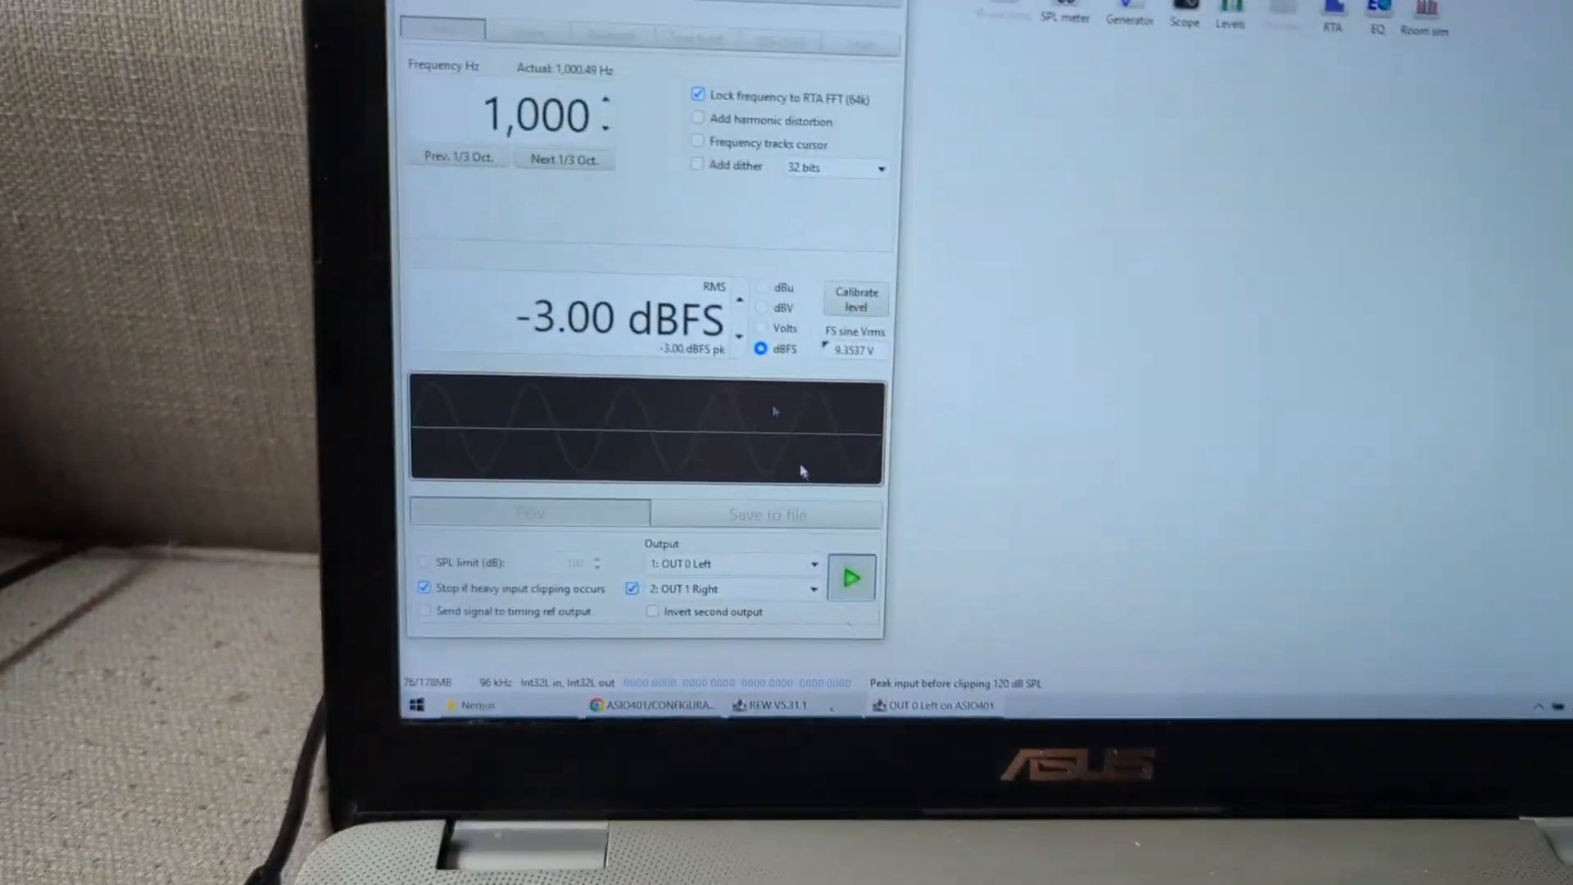
left_click(855, 296)
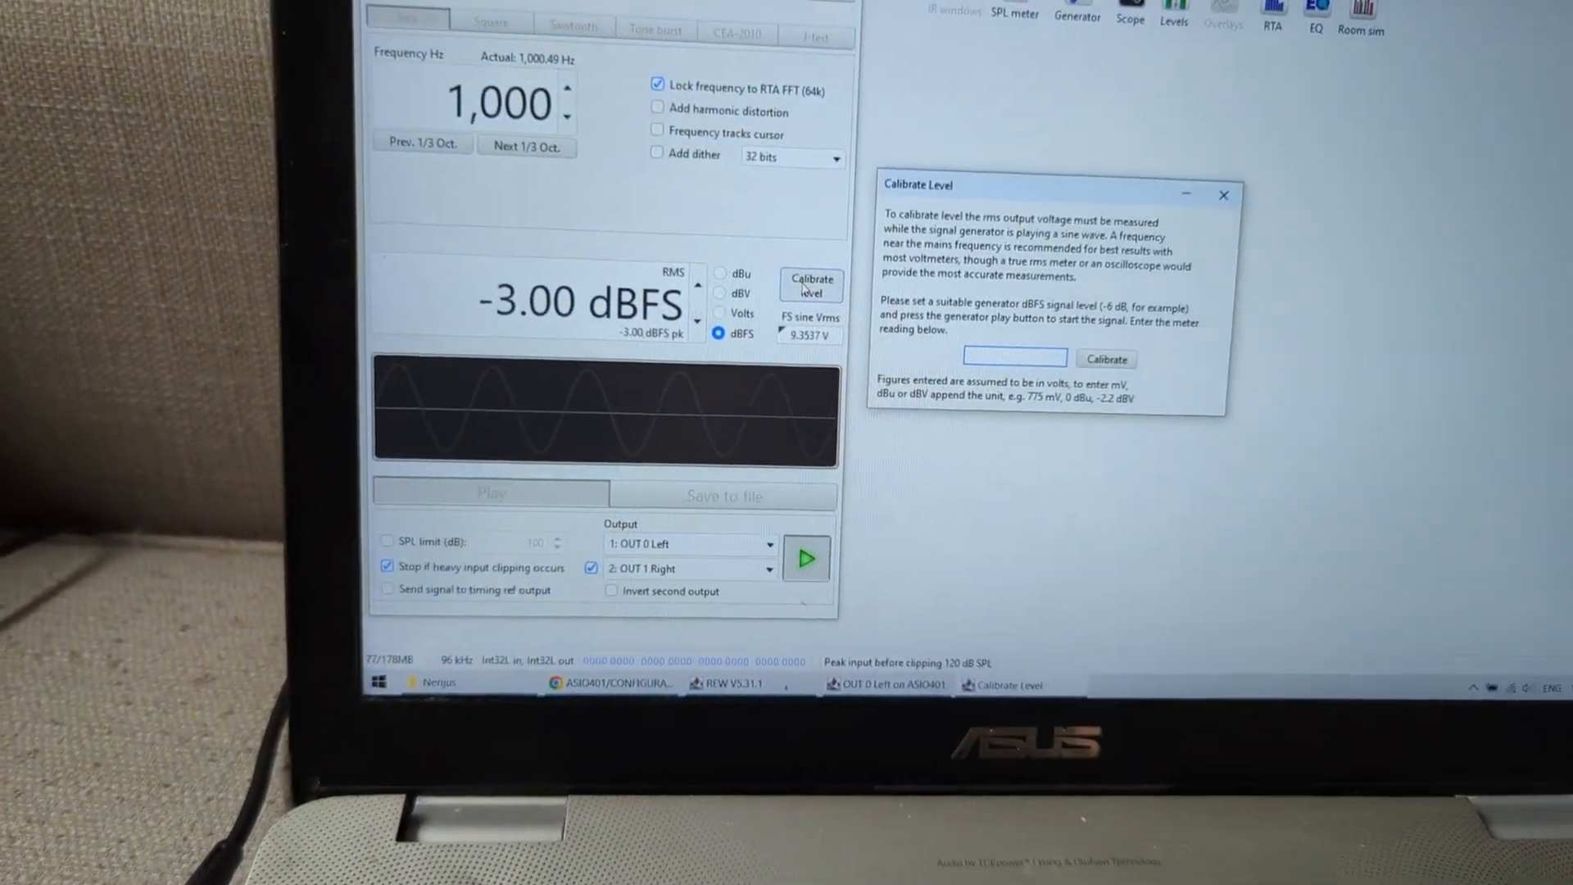
Enter the measured meter voltage to calibrate the generator output level.
type("6")
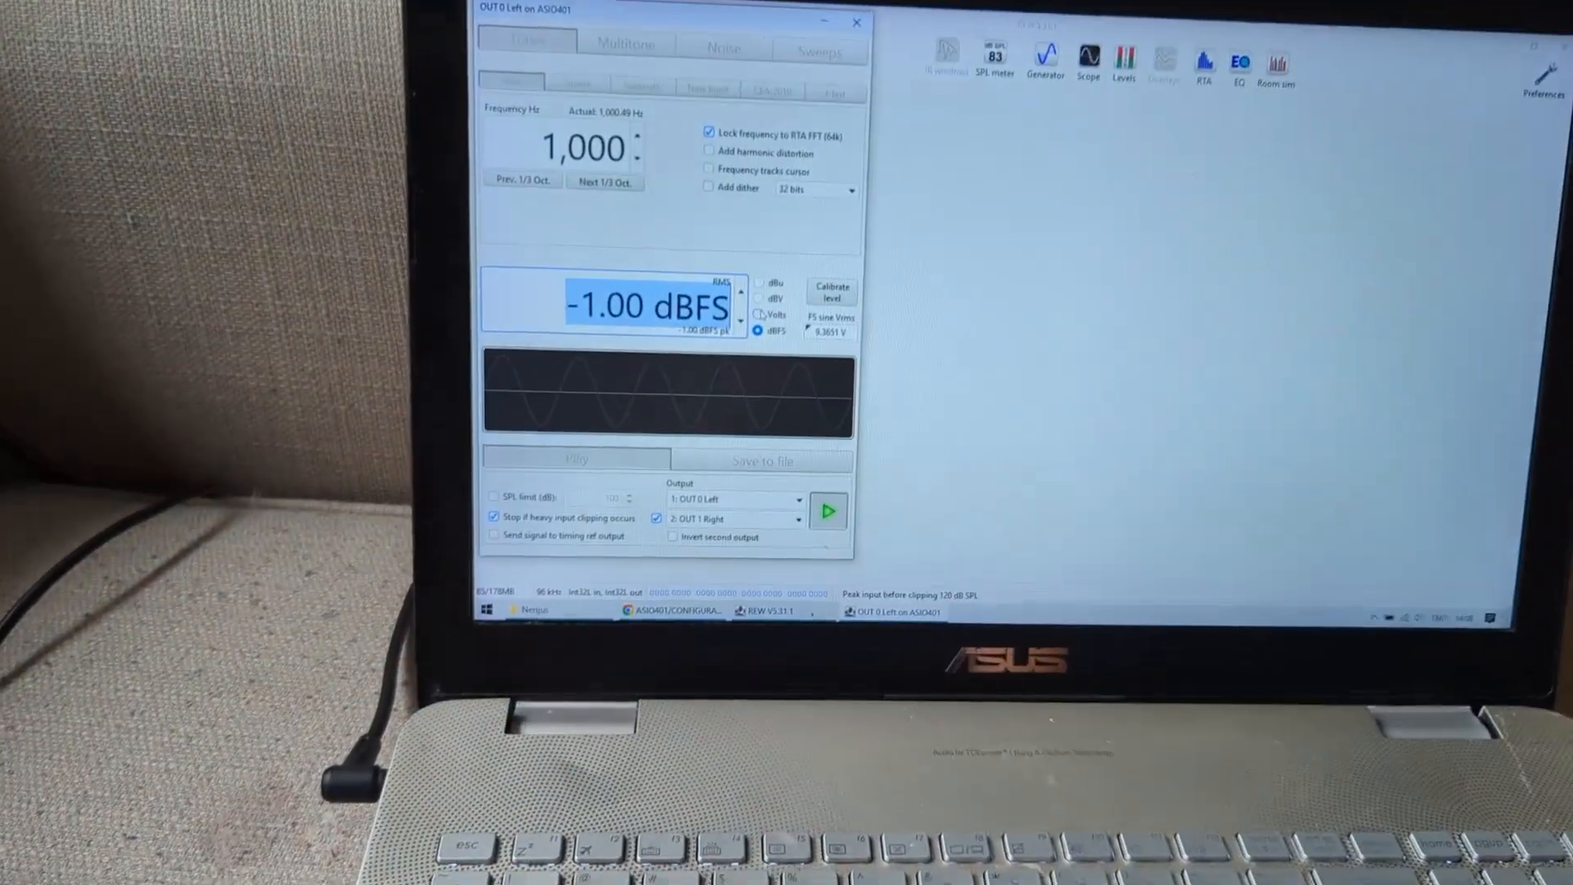
Close the signal generator to return to the main window's measurement list and SPL & Phase graph.
left_click(753, 314)
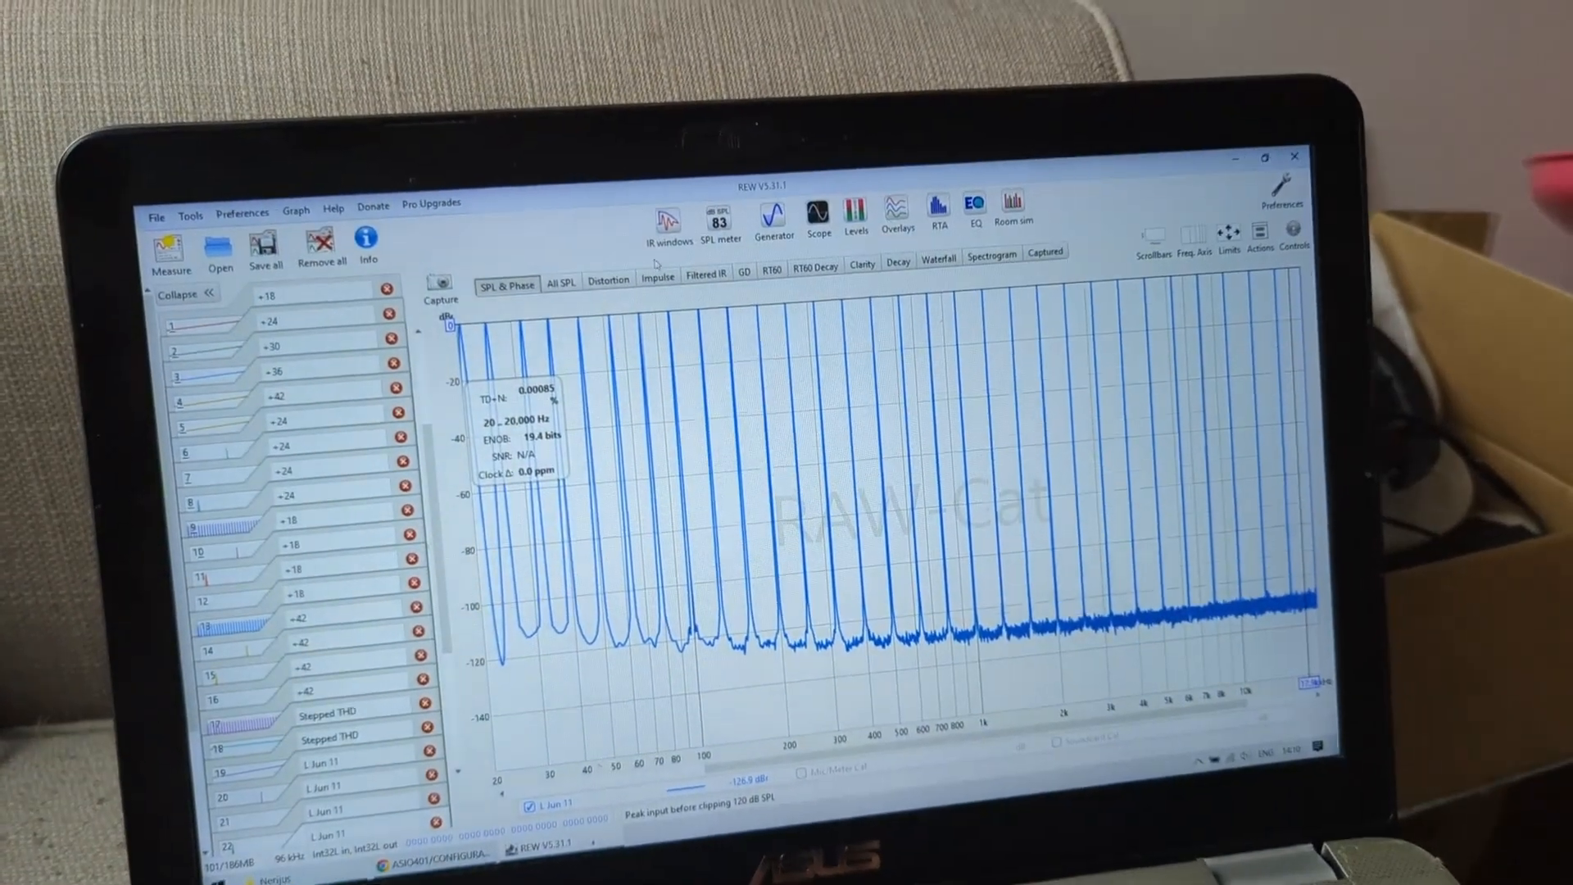
In Overlays, compare the +18 and +24 distortion measurements plotted as THD+N.
left_click(897, 208)
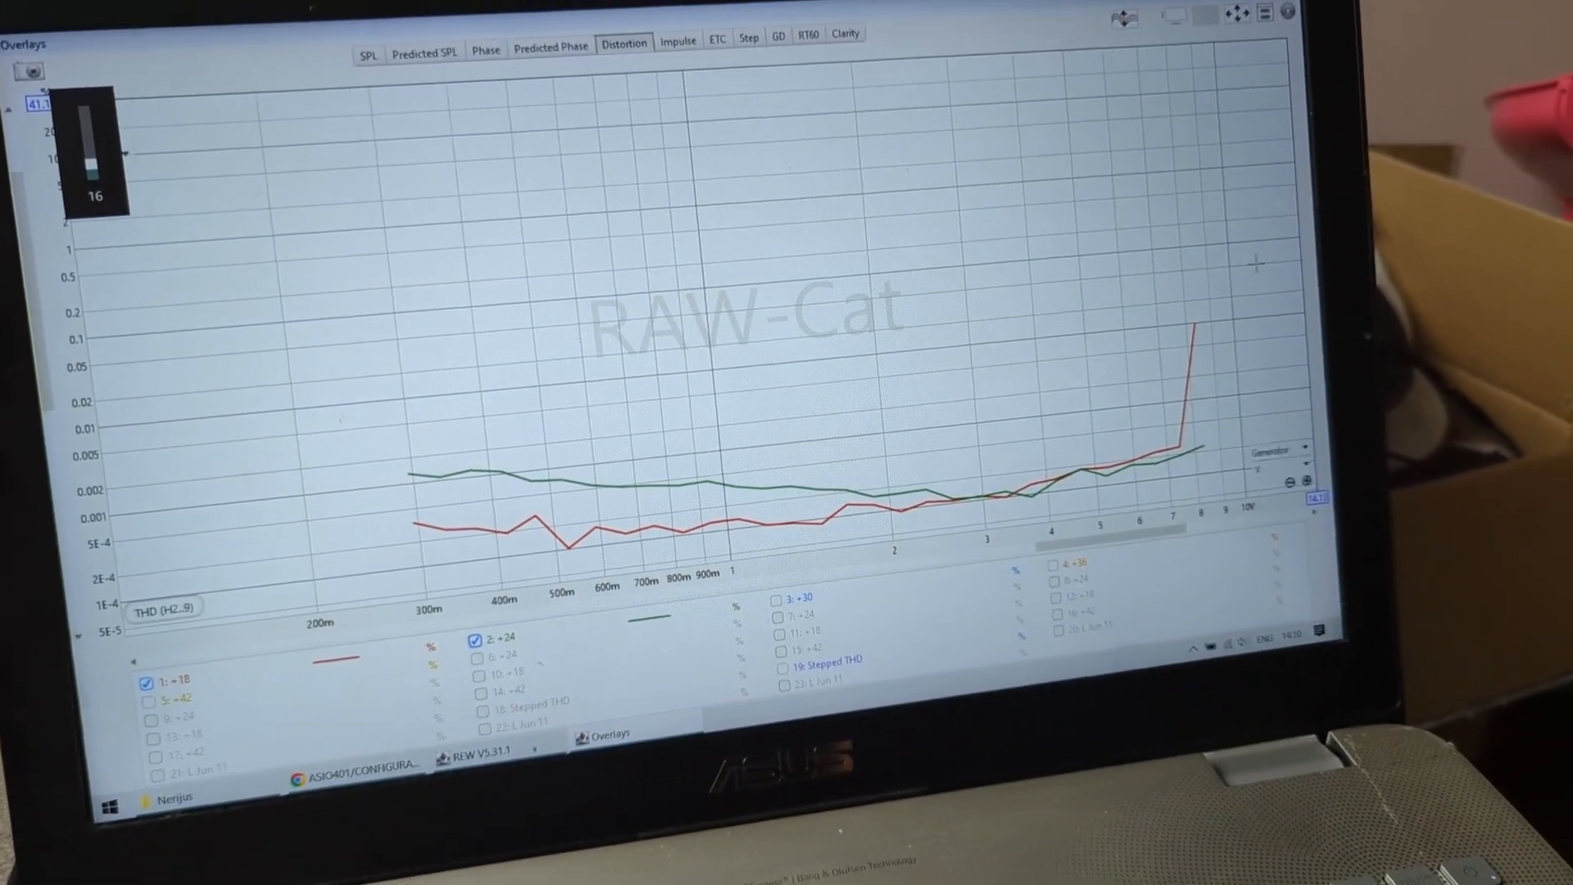
left_click(1289, 186)
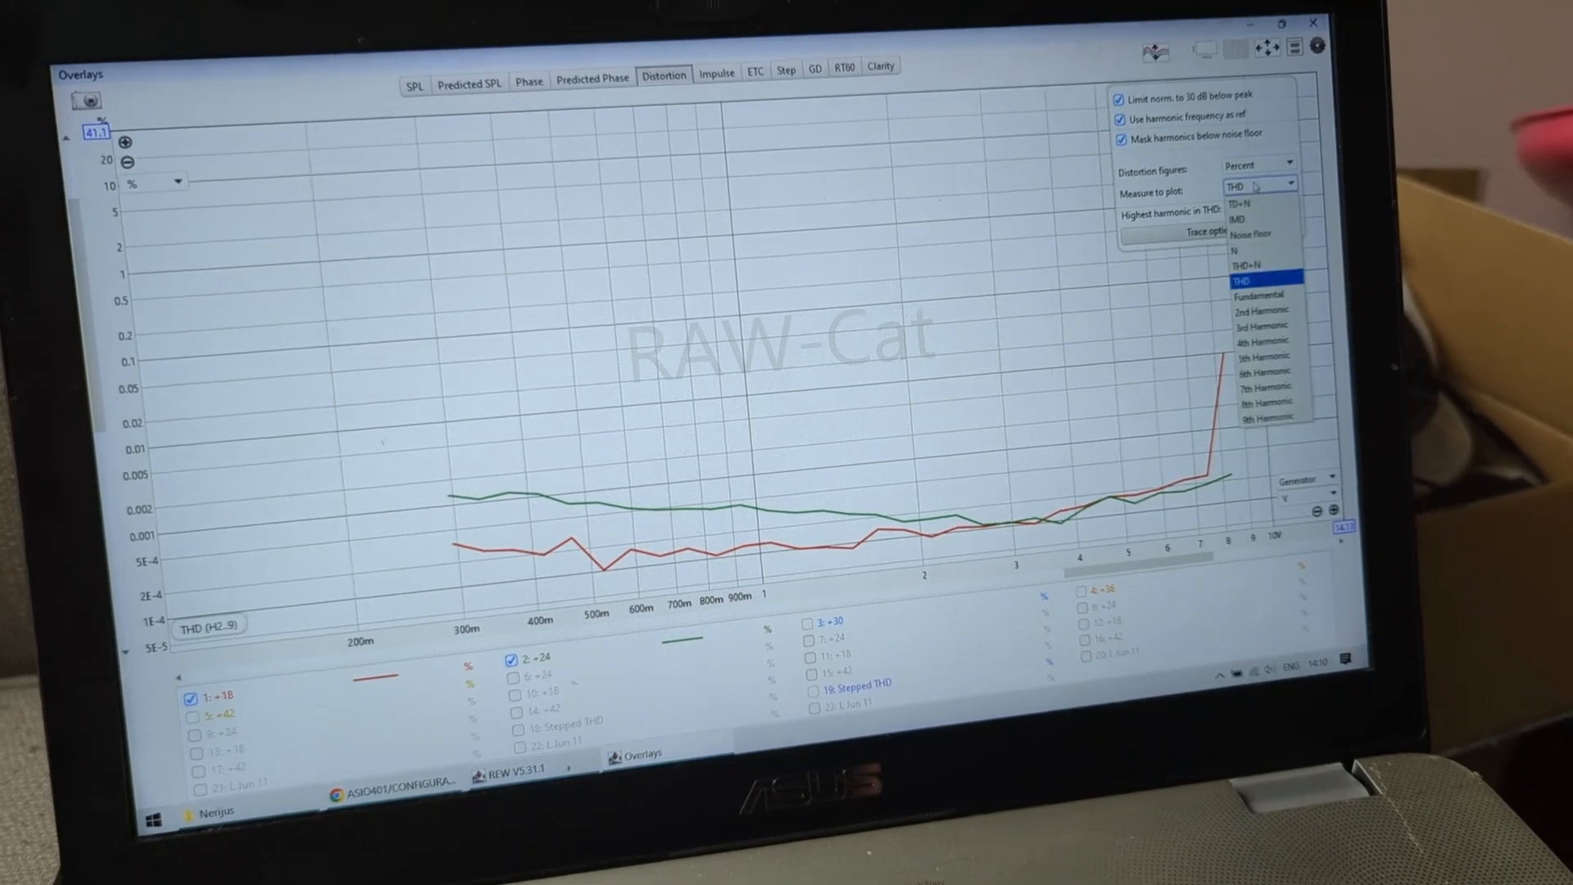
left_click(1258, 263)
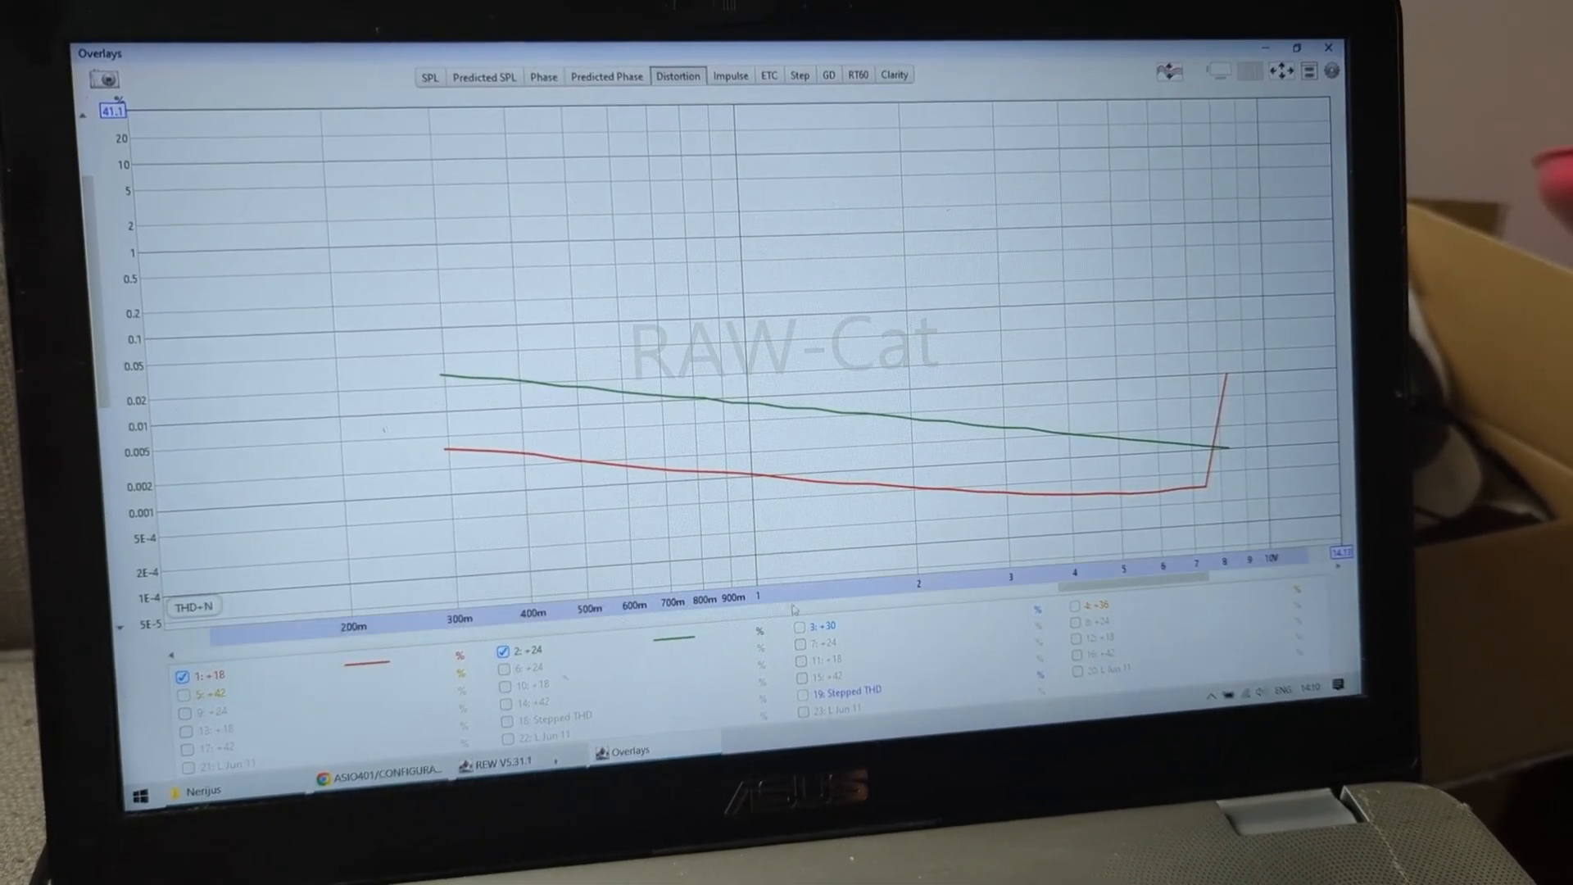
left_click(801, 628)
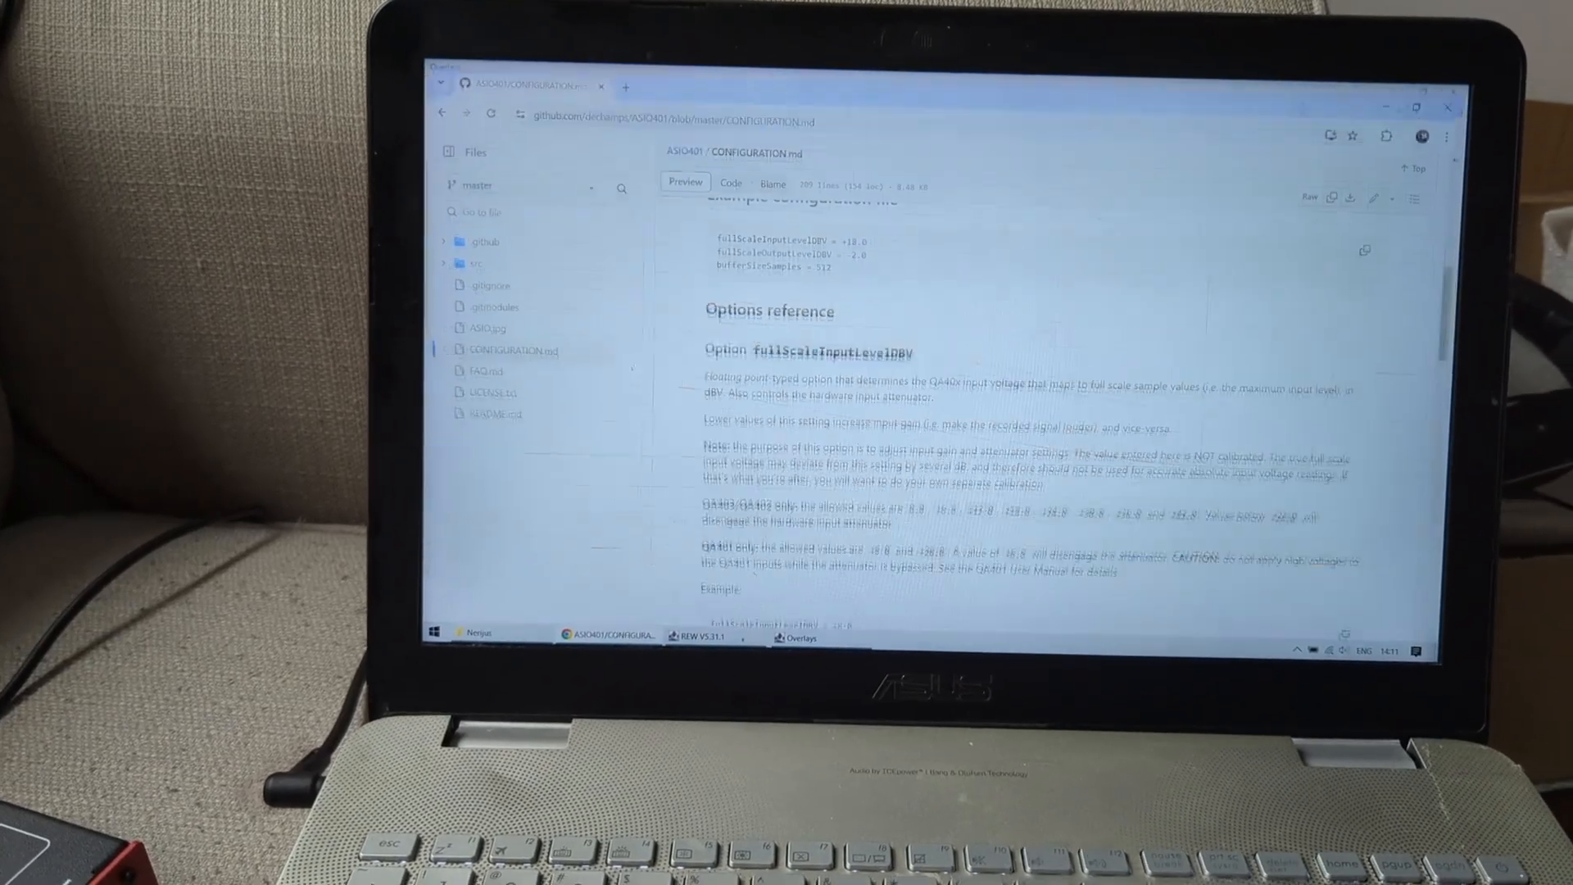
Read through the ASIO401 CONFIGURATION.md options, including fullScaleInputLevelDBV, on GitHub.
scroll("up", 3)
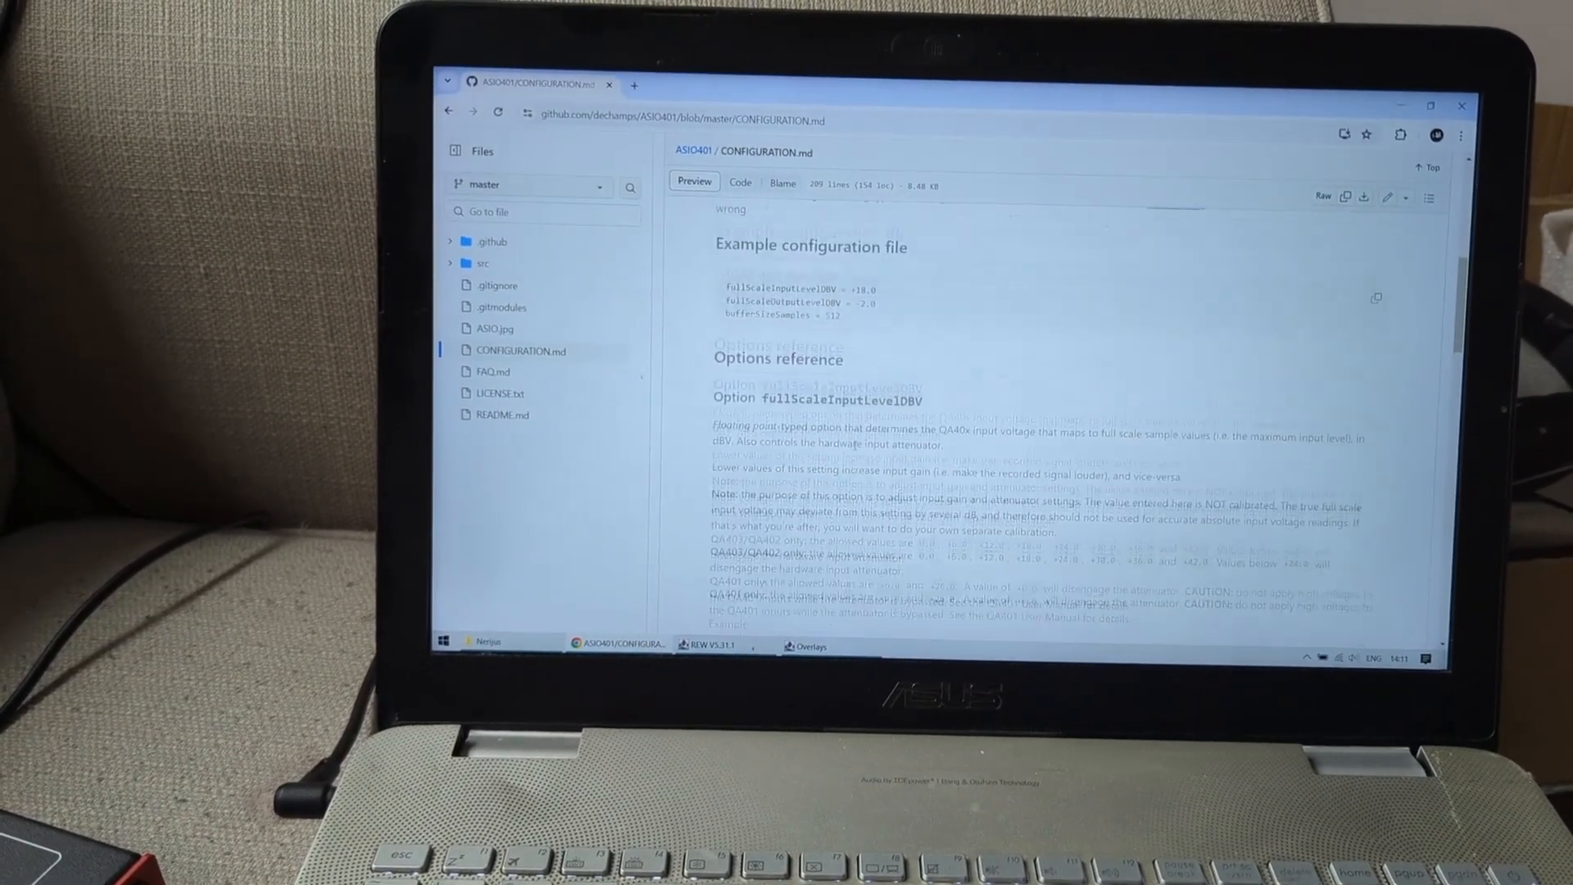
scroll("up", 3)
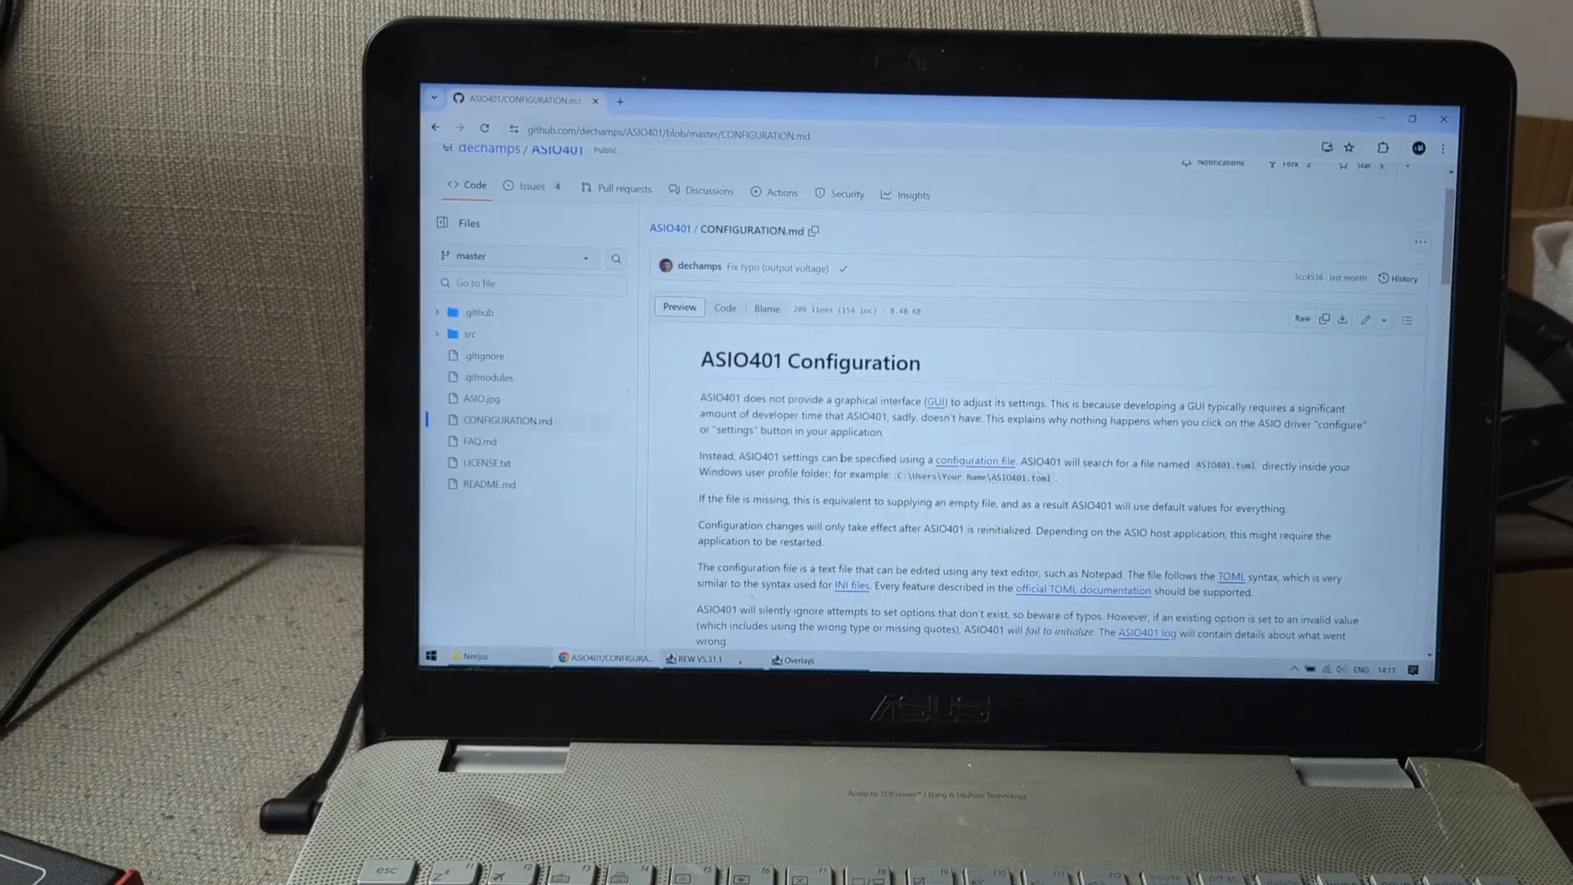
scroll("down", 3)
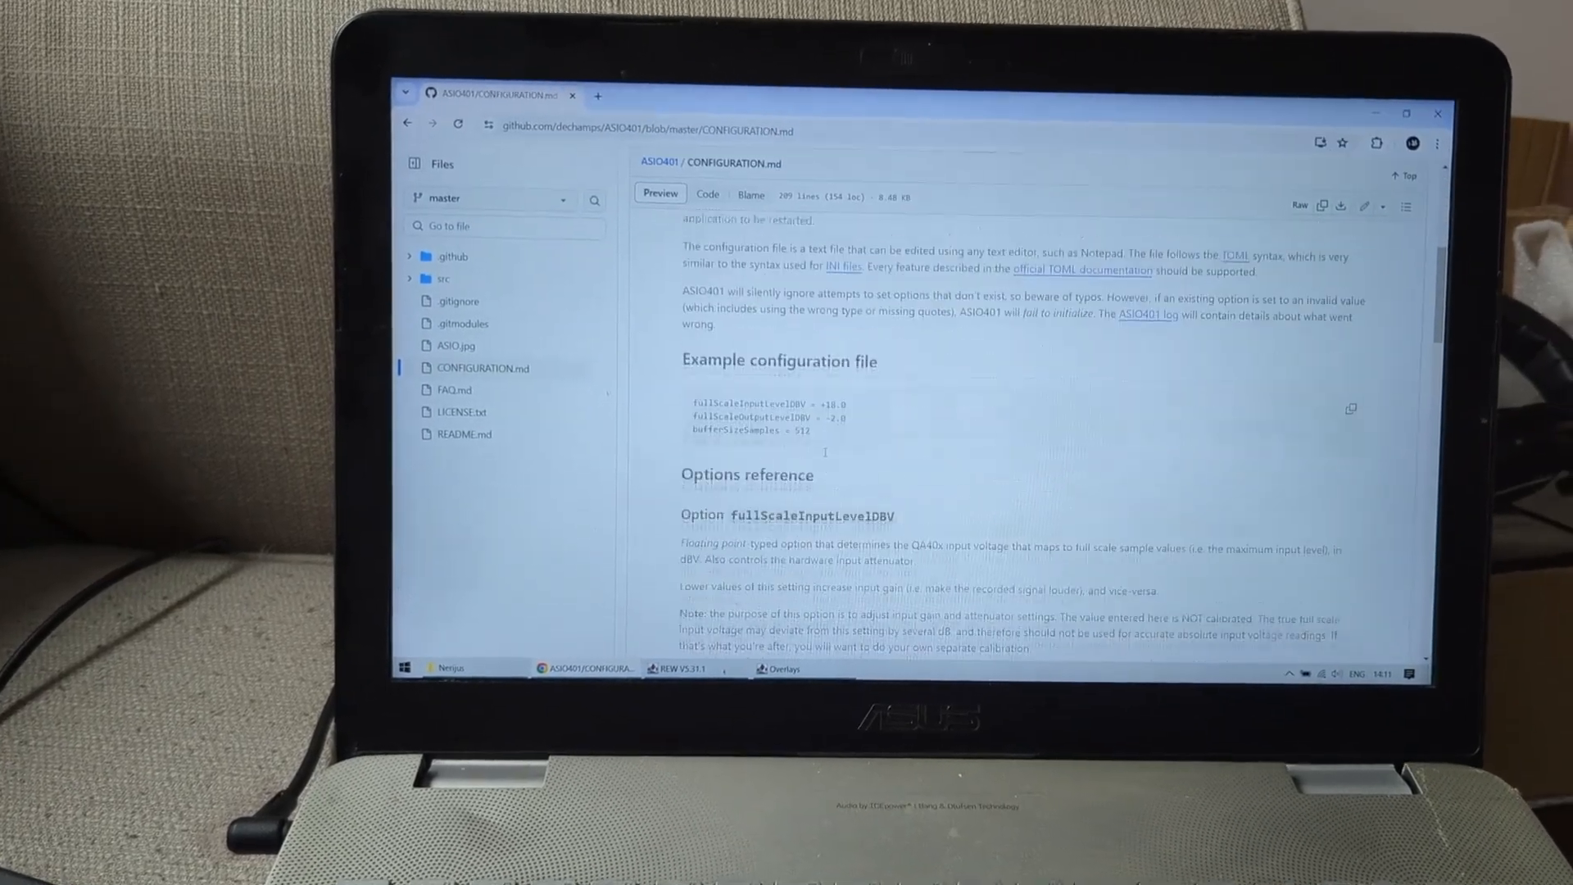
scroll("down", 3)
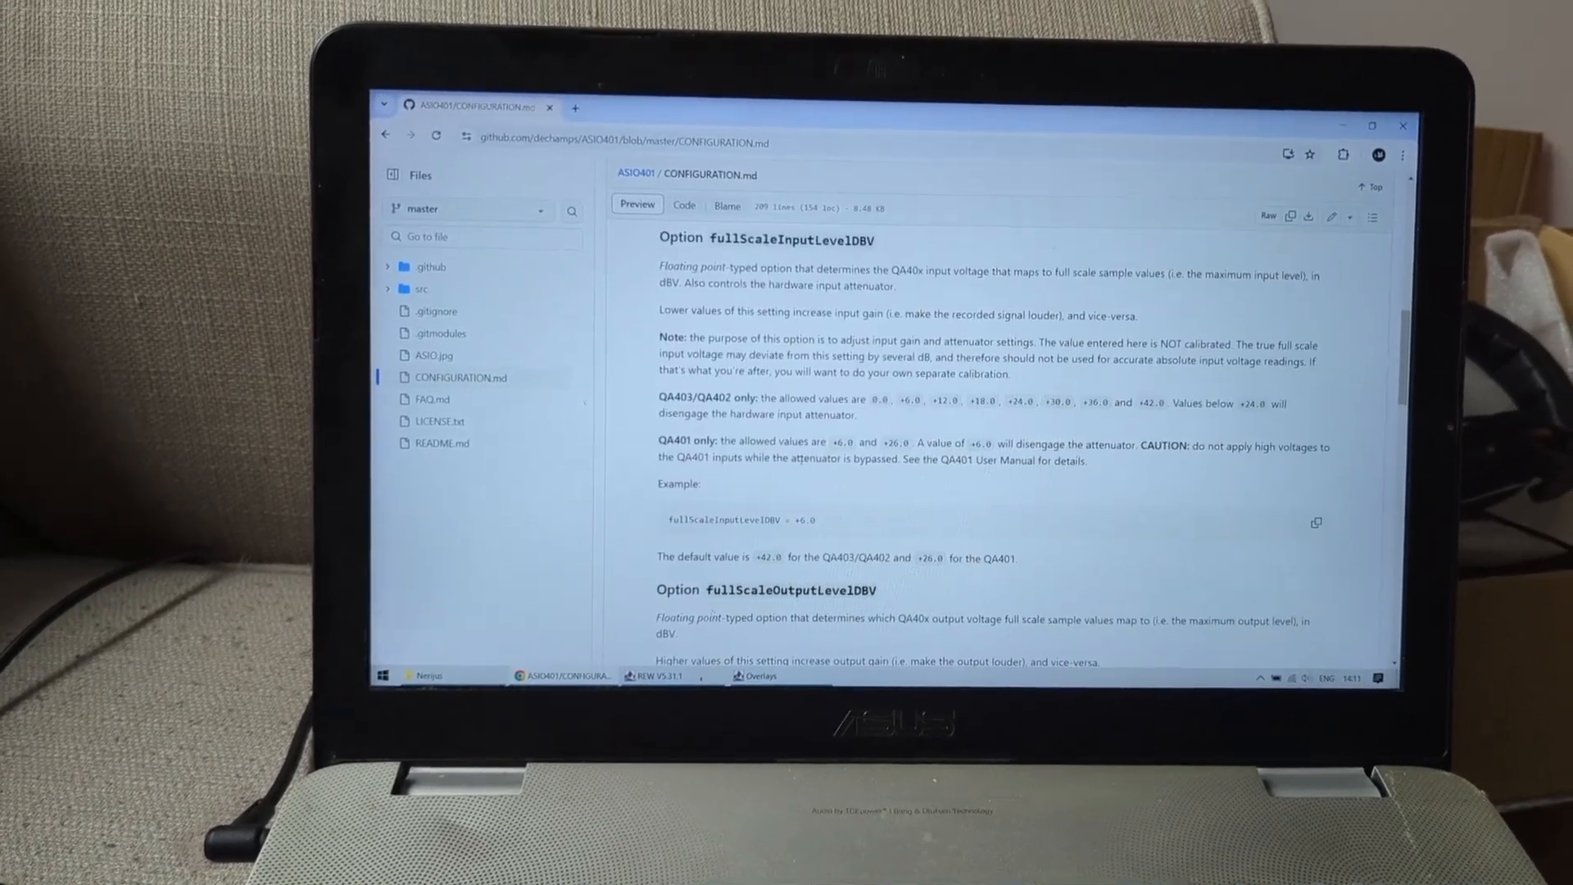
scroll("down", 3)
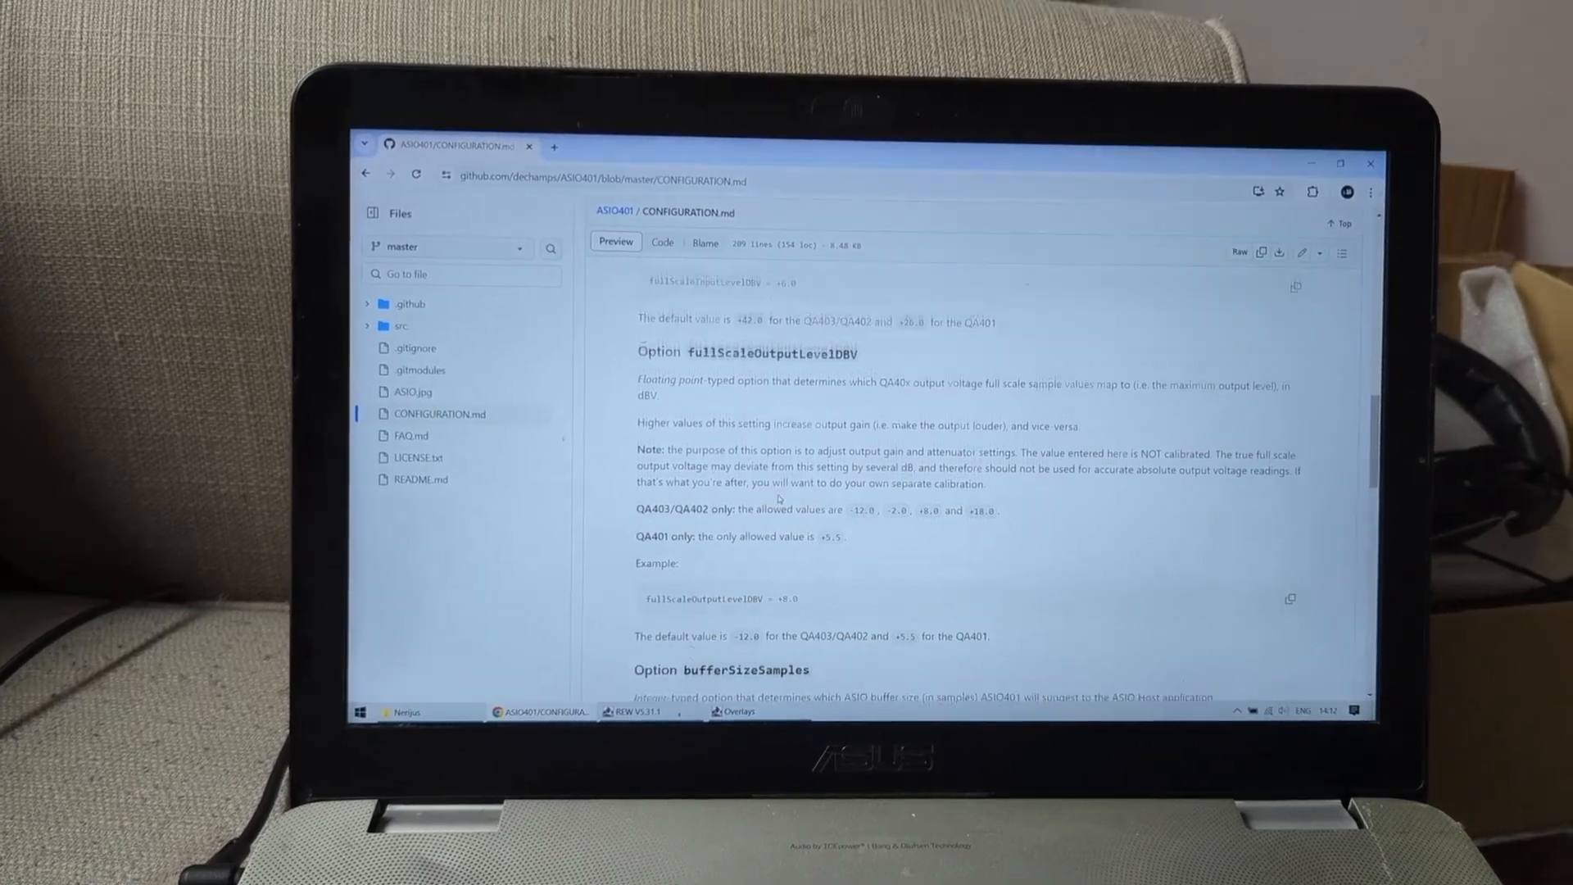
scroll("down", 3)
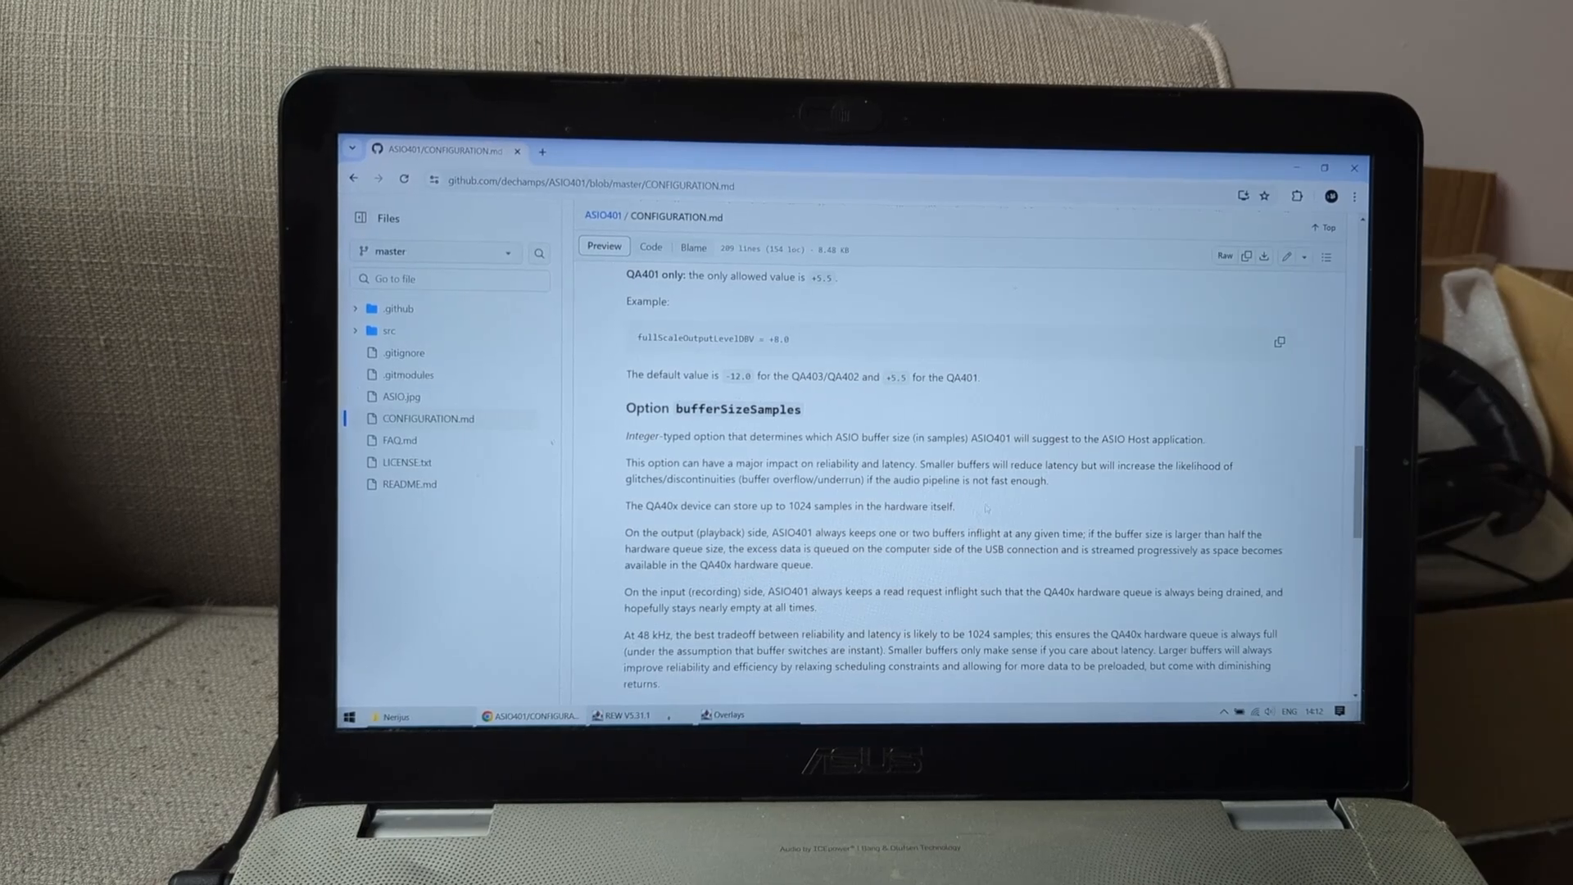
scroll("down", 3)
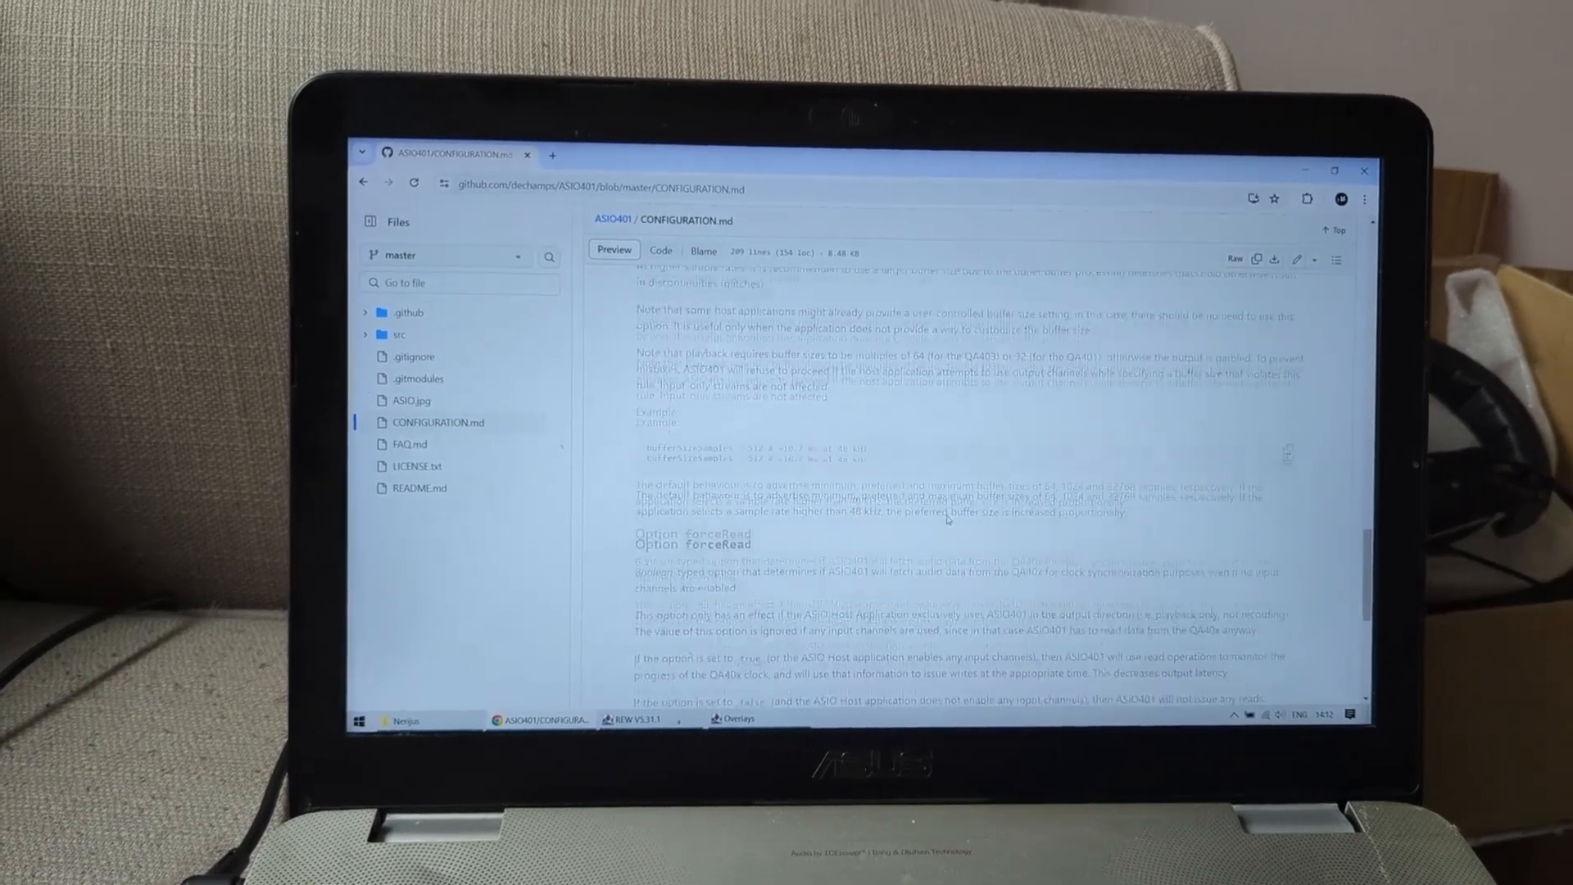
Return to the QA40x Analyzer and show its Automated Tests list.
left_click(491, 728)
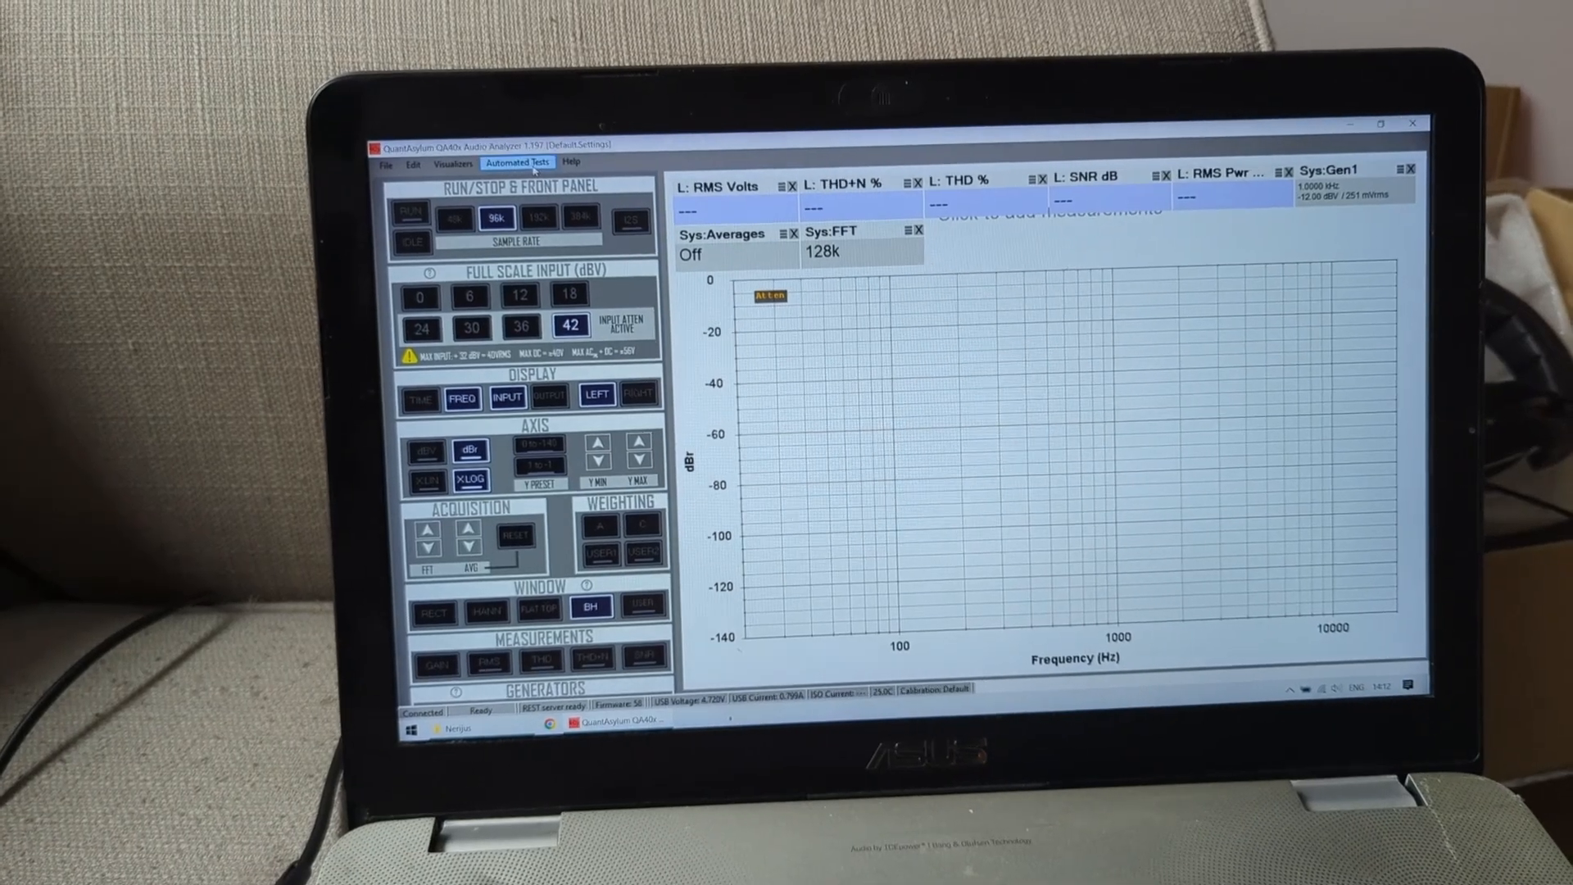
left_click(516, 162)
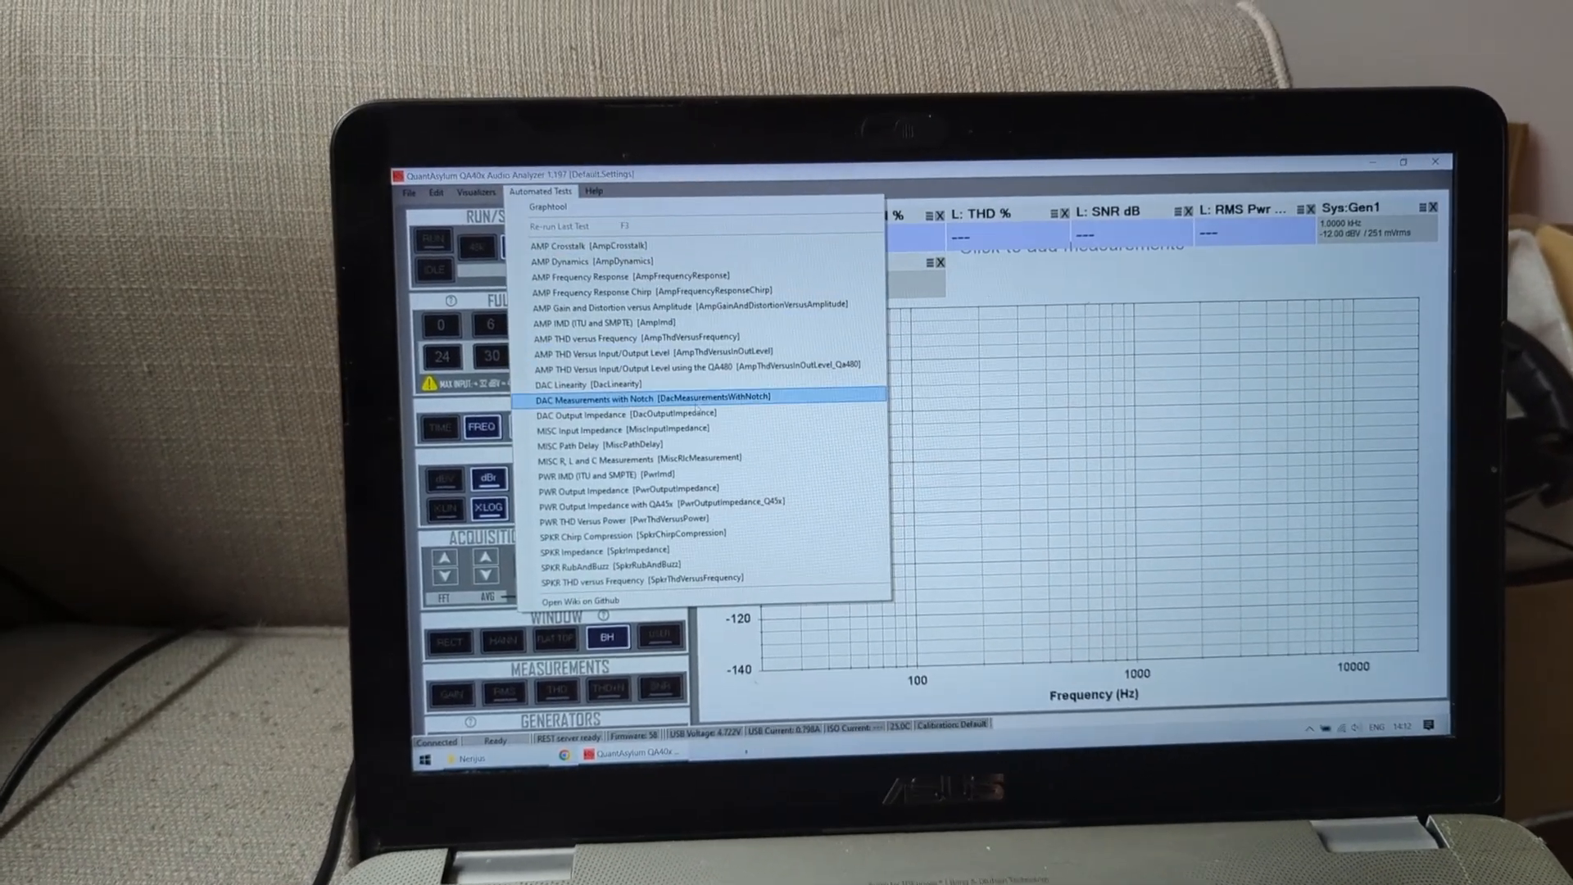